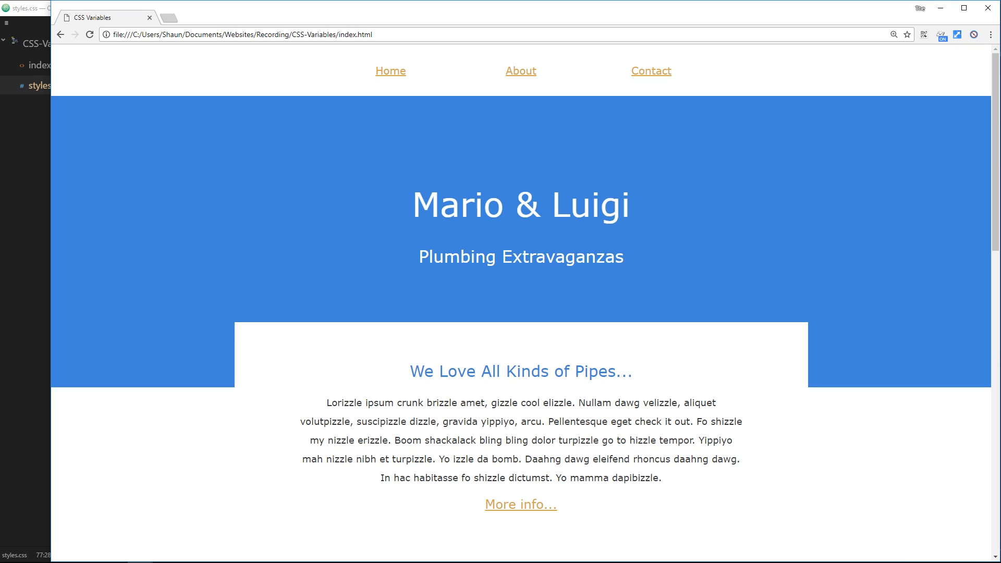
{"action": "mouse_move", "coordinate": [833, 210]}
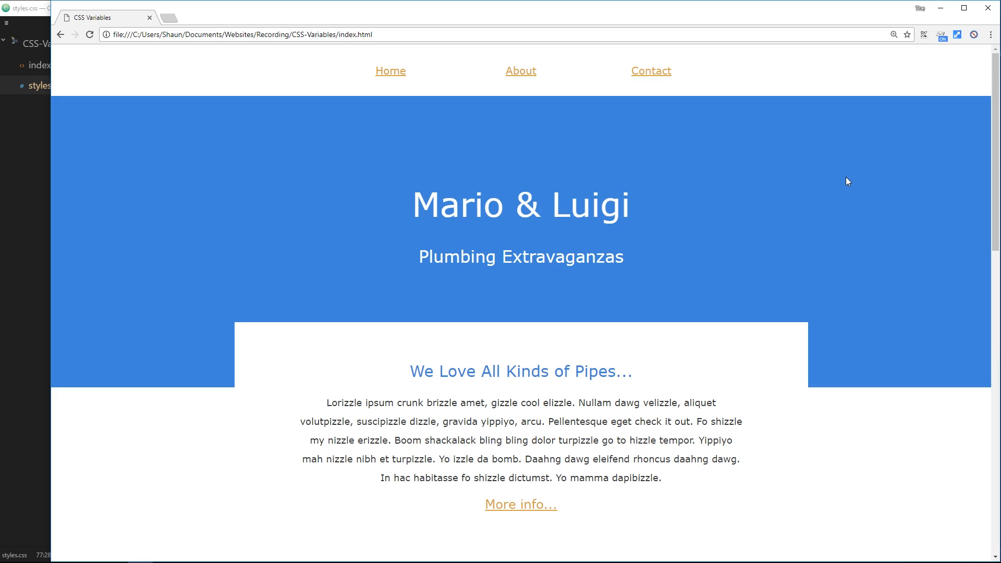
{"action": "mouse_move", "coordinate": [515, 286]}
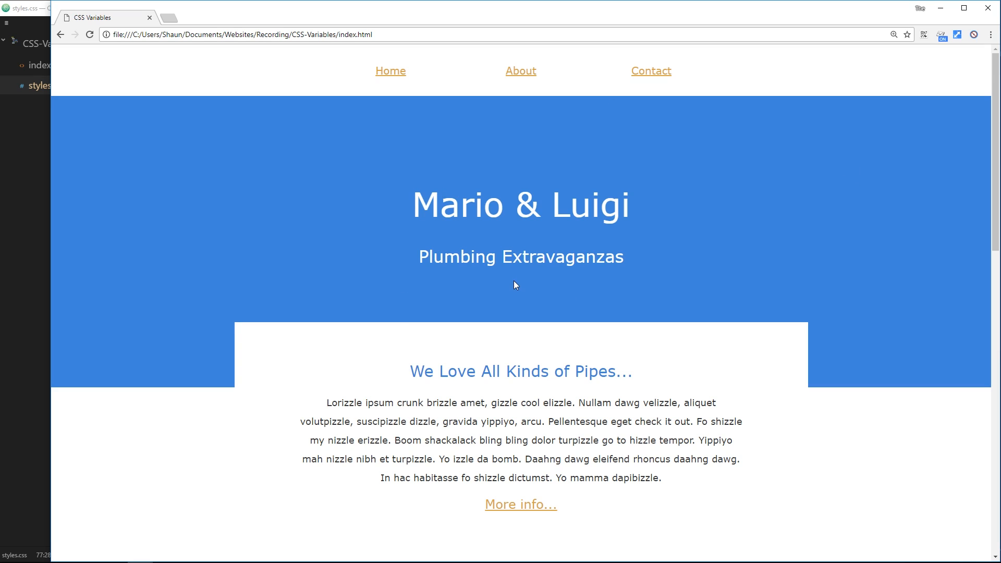
{"action": "mouse_move", "coordinate": [495, 322]}
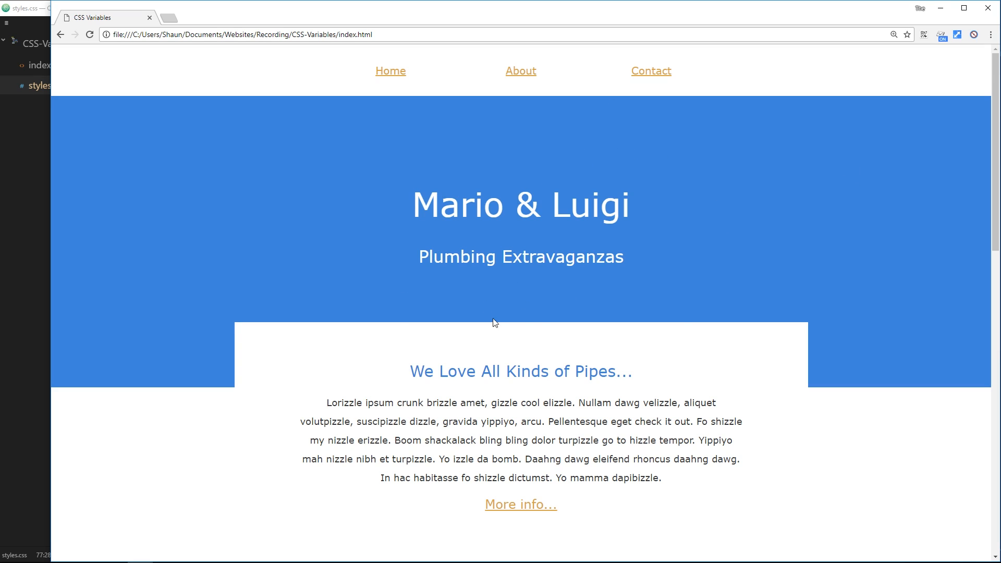
{"action": "mouse_move", "coordinate": [634, 242]}
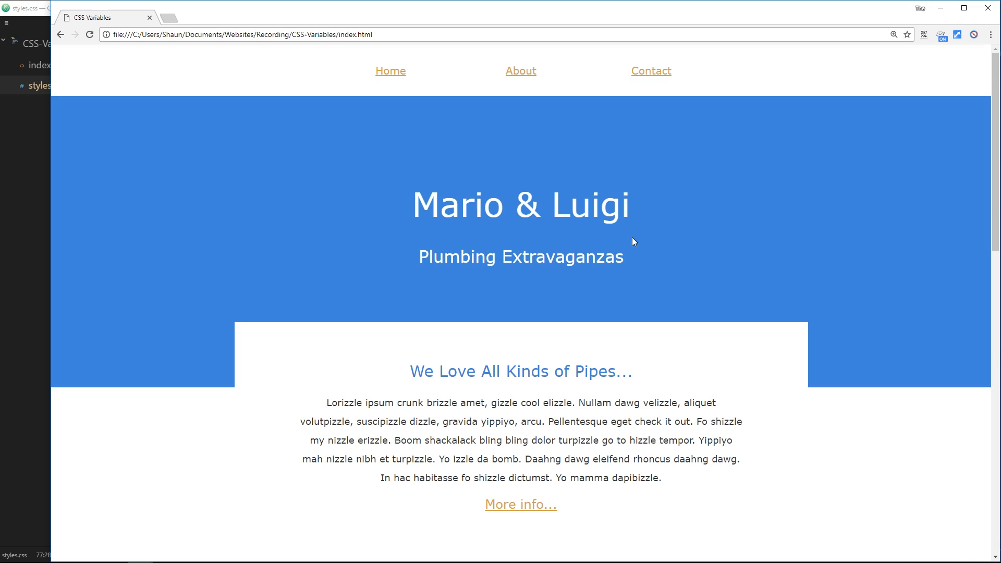
{"action": "mouse_move", "coordinate": [766, 241]}
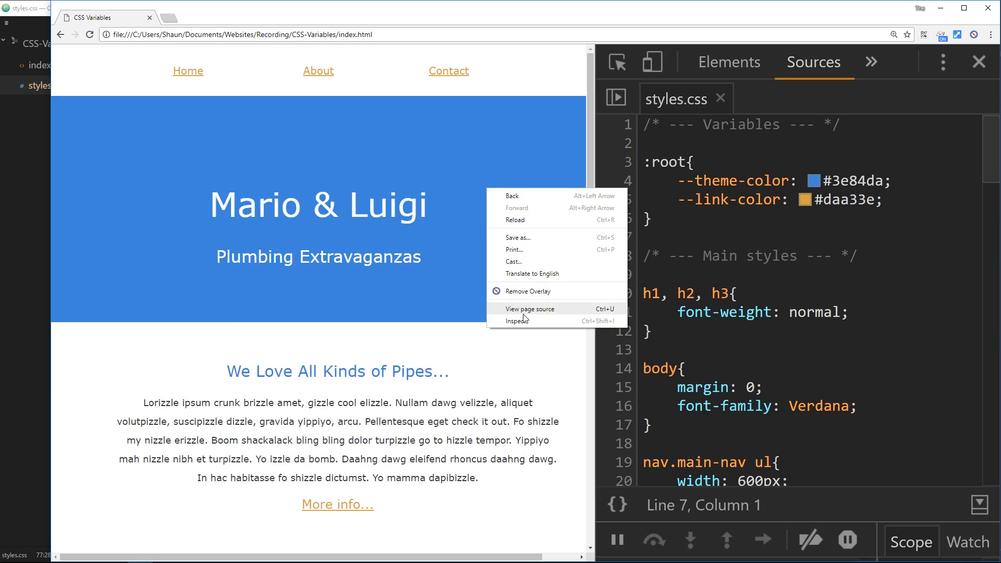
Show the styles.css source in the DevTools Sources panel.
{"action": "left_click", "coordinate": [728, 62]}
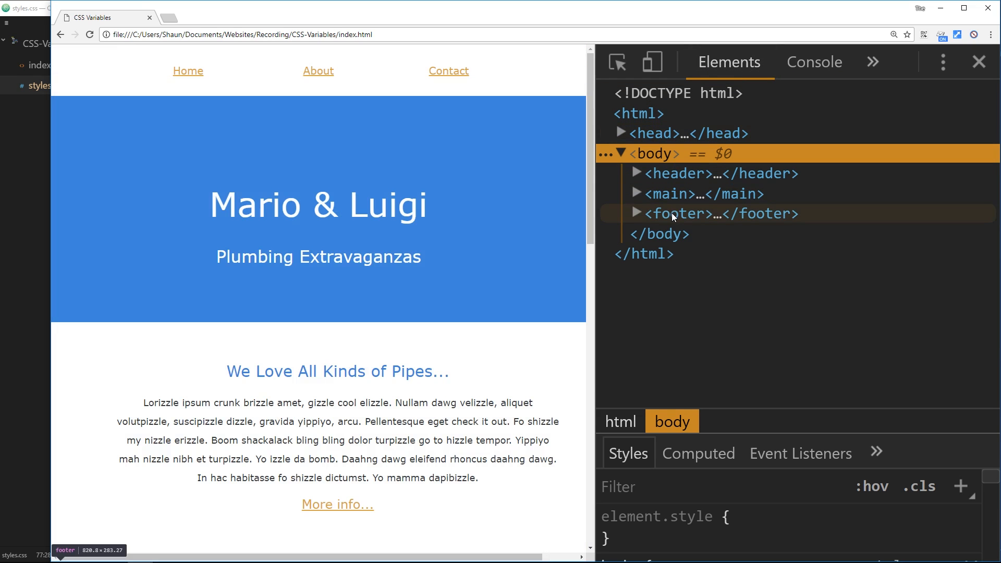
{"action": "left_click", "coordinate": [872, 62]}
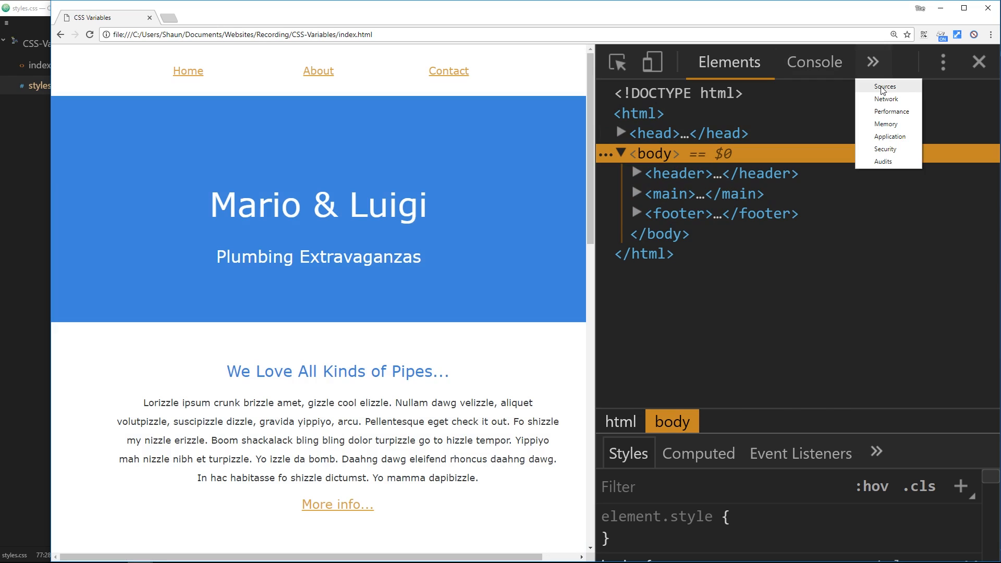
{"action": "left_click", "coordinate": [885, 87]}
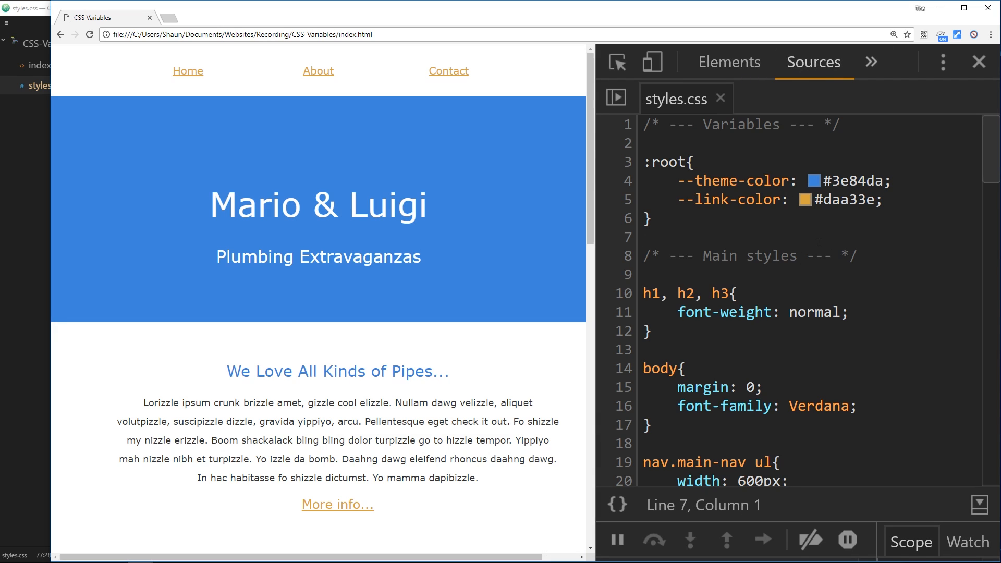
{"action": "left_click", "coordinate": [878, 200]}
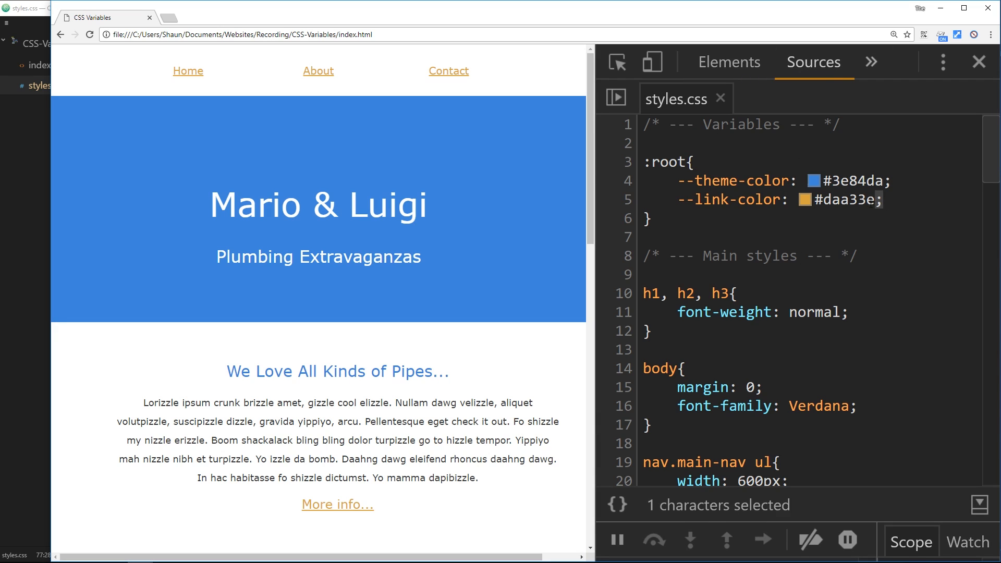
Place the cursor on the :root --theme-color and --link-color lines ready for live editing.
{"action": "left_click", "coordinate": [881, 200]}
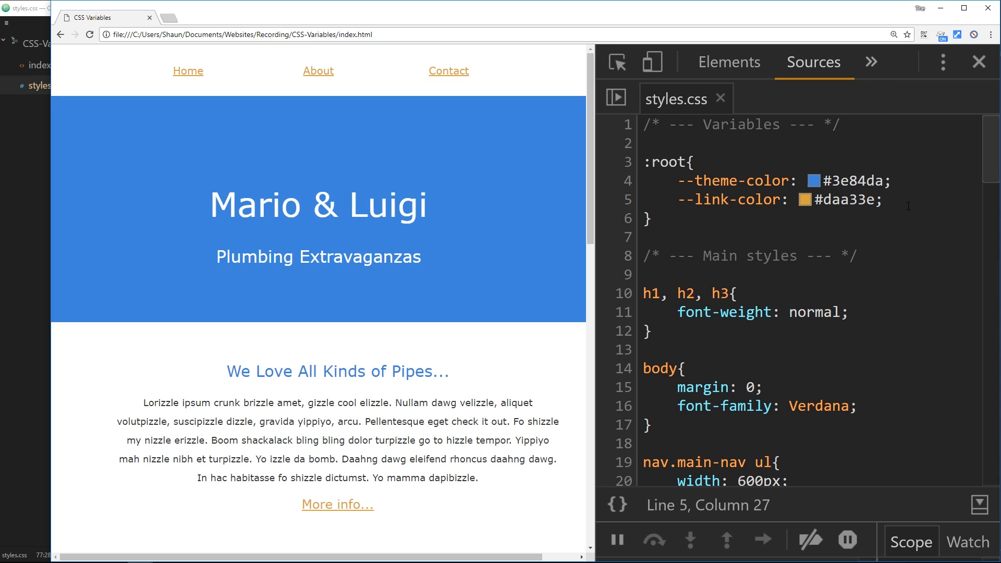
{"action": "left_click_drag", "start_coordinate": [676, 180], "coordinate": [883, 201]}
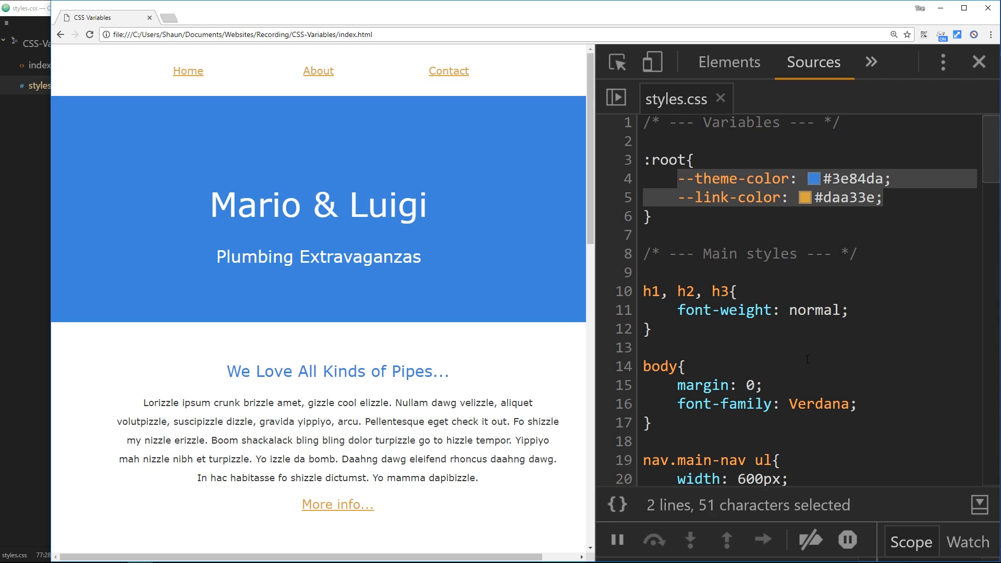
{"action": "scroll", "scroll_direction": "down", "scroll_amount": 3}
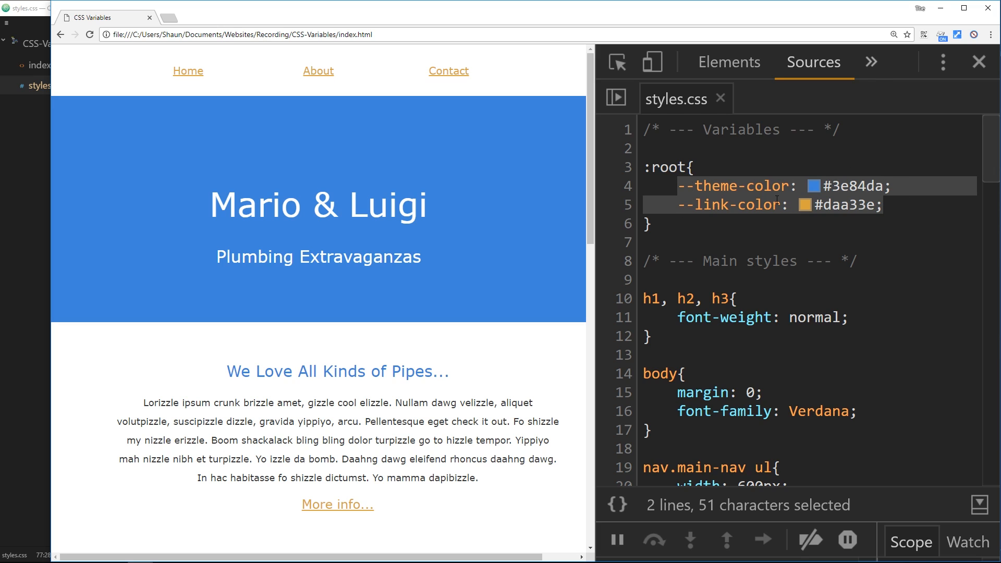
{"action": "left_click", "coordinate": [879, 206]}
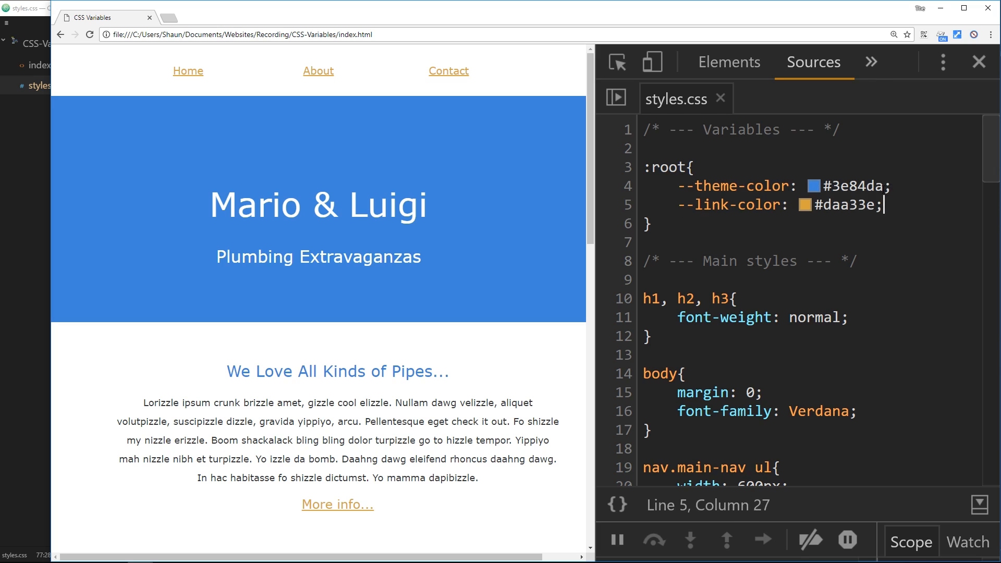
Change --theme-color from #3e84da to red and --link-color to black in the live stylesheet.
{"action": "double_click", "coordinate": [854, 185]}
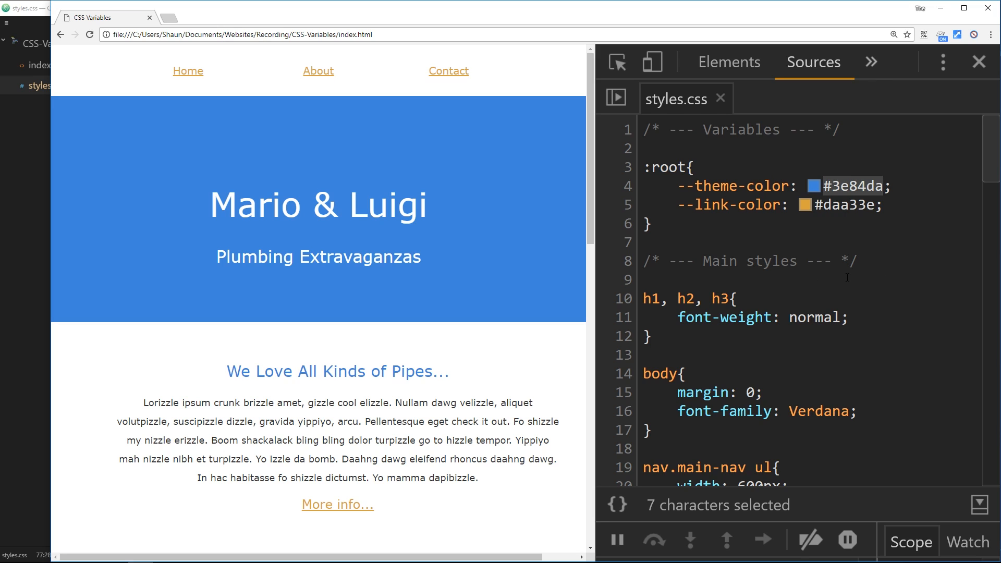
{"action": "type", "text": "red"}
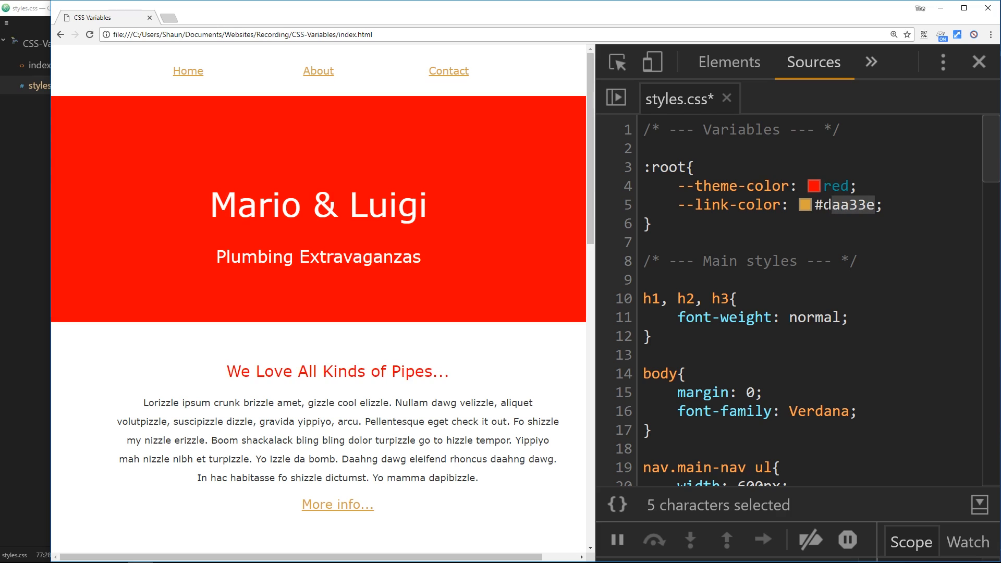
{"action": "type", "text": "bla"}
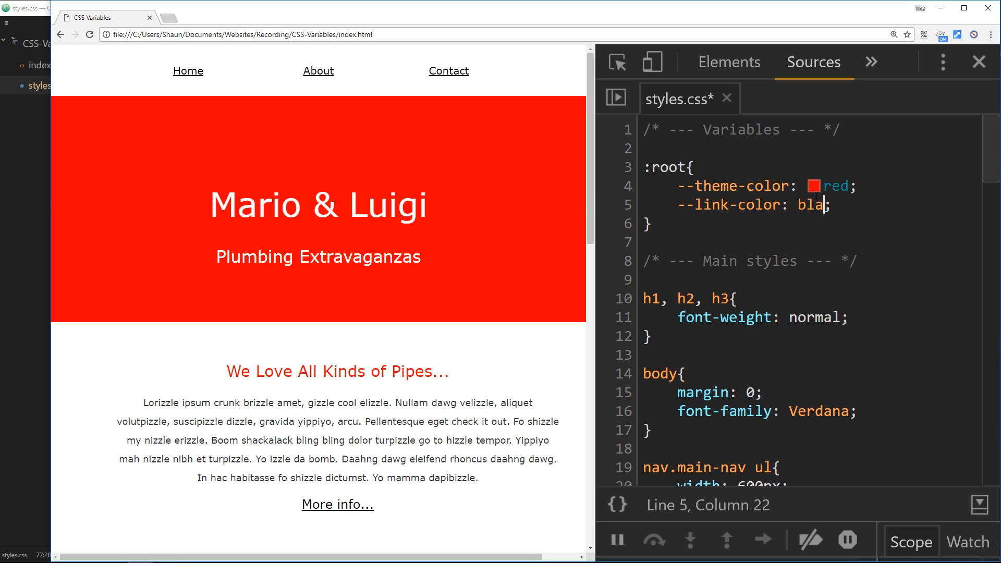
{"action": "type", "text": "ck"}
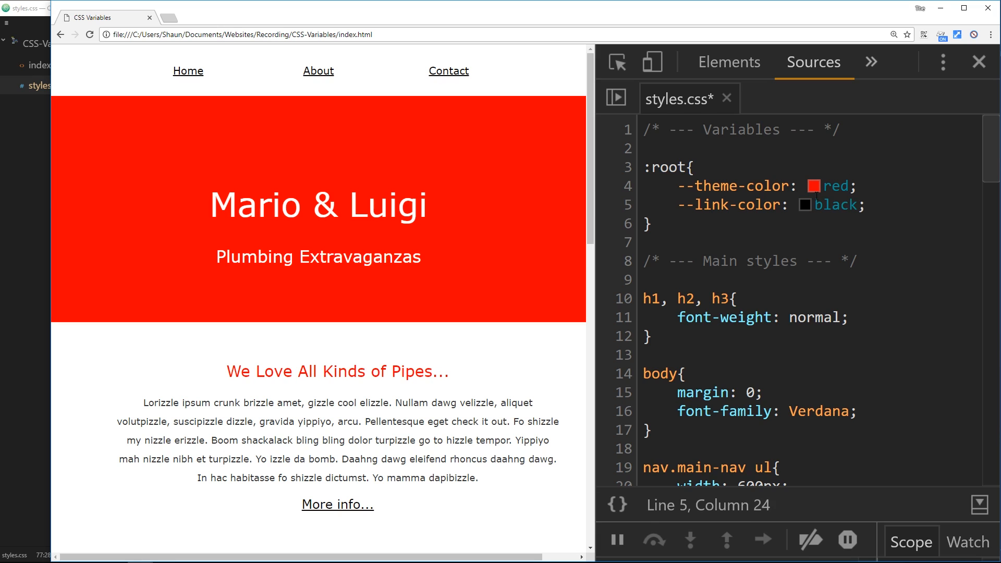
{"action": "left_click", "coordinate": [859, 205]}
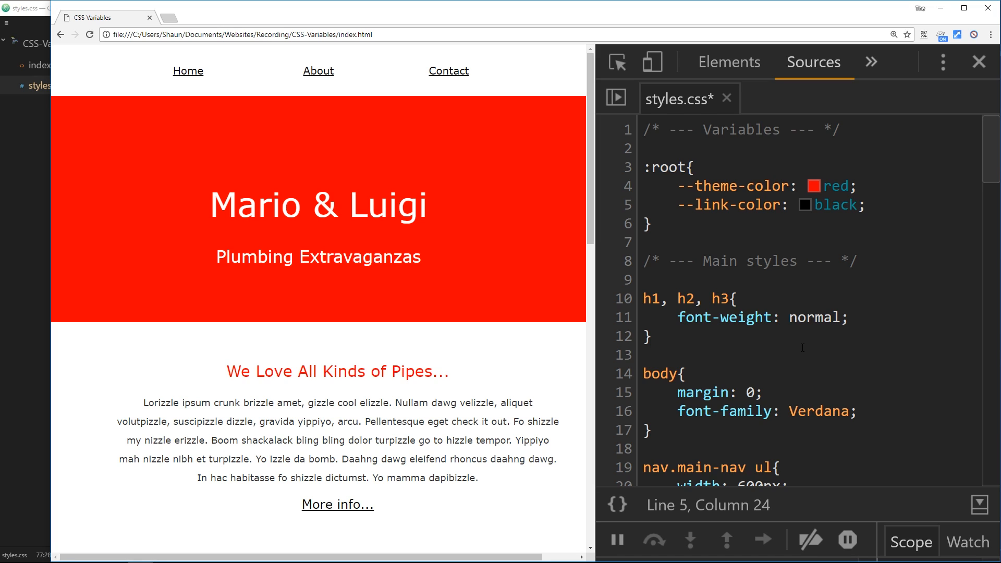
{"action": "mouse_move", "coordinate": [978, 61]}
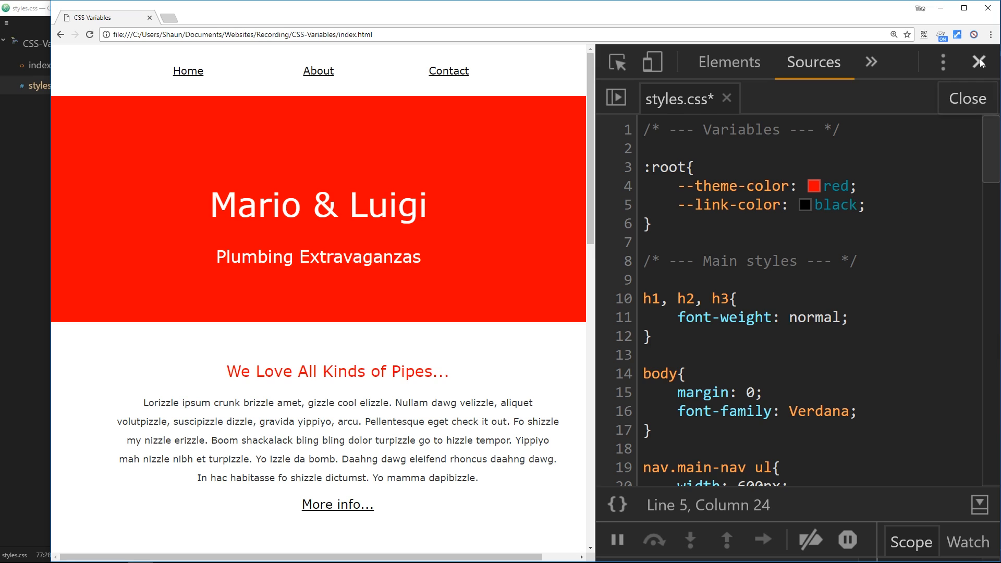
{"action": "left_click", "coordinate": [980, 62]}
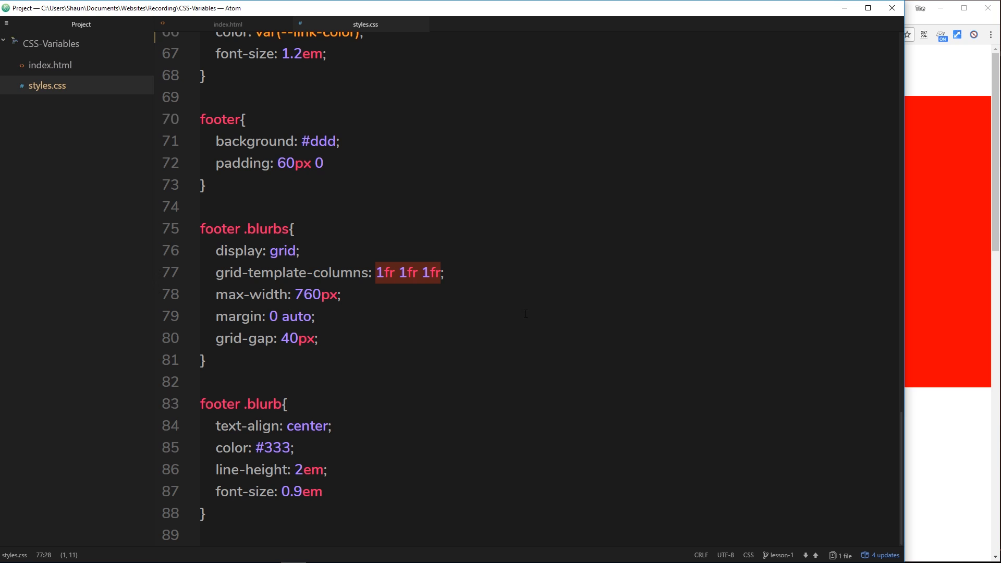
{"action": "mouse_move", "coordinate": [538, 292]}
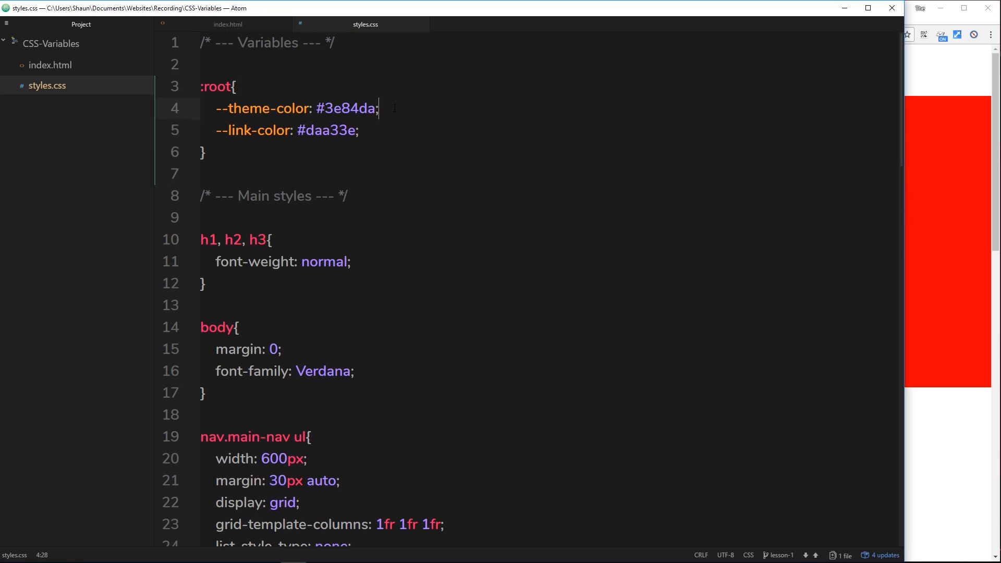
{"action": "left_click", "coordinate": [204, 152]}
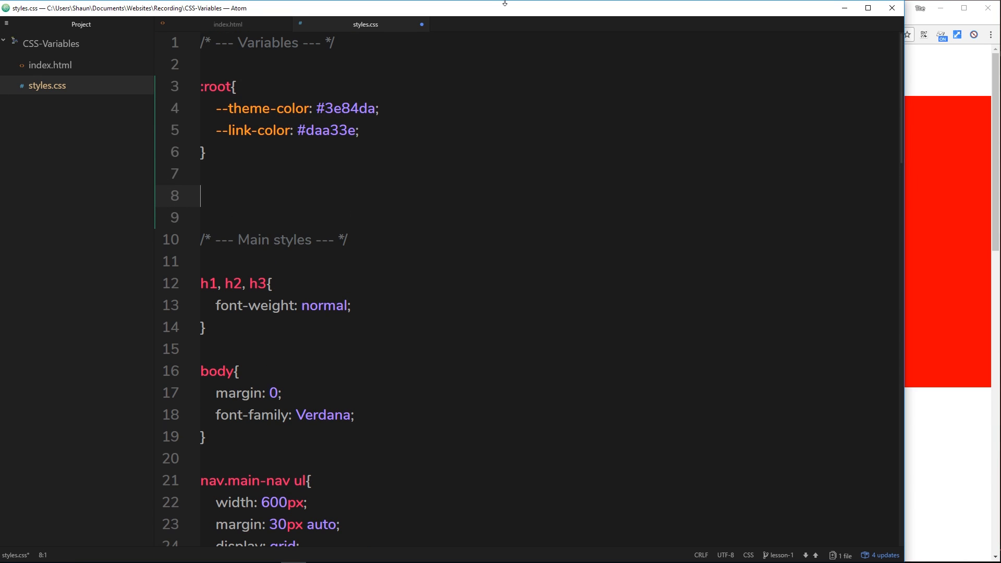
{"action": "type", "text": "@"}
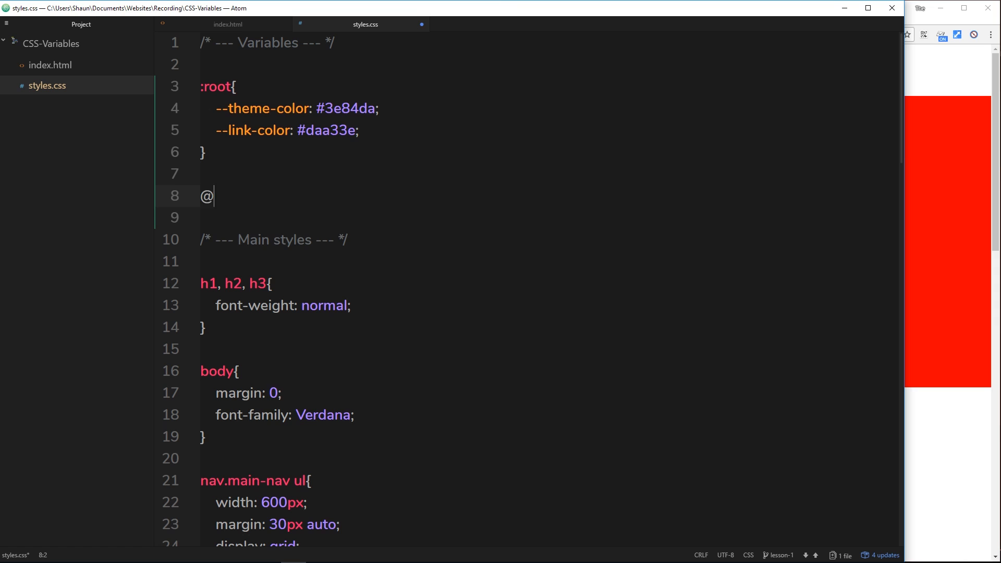
{"action": "type", "text": "media screen"}
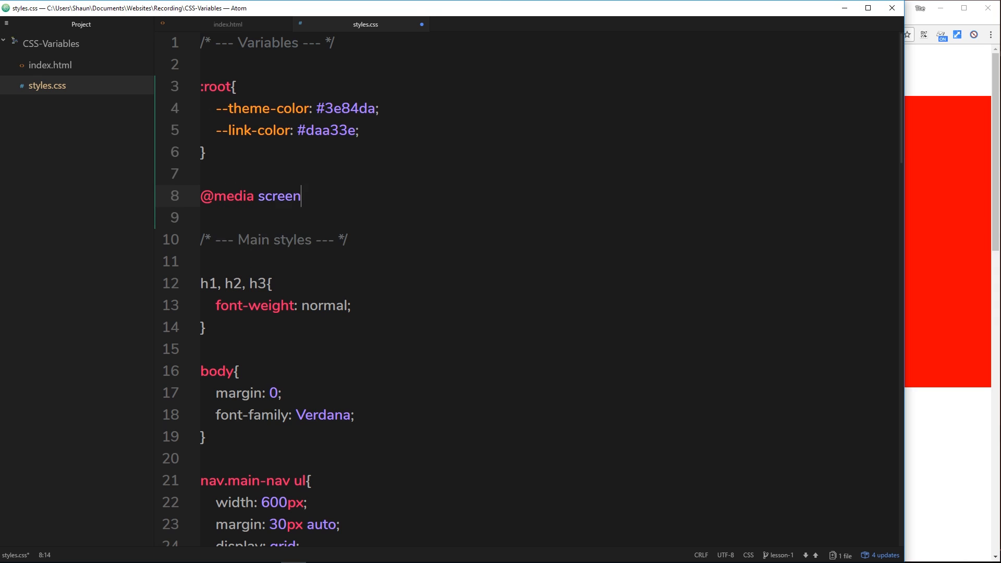
Complete the media query condition as and (max-width: 760px) {.
{"action": "type", "text": "and (max-"}
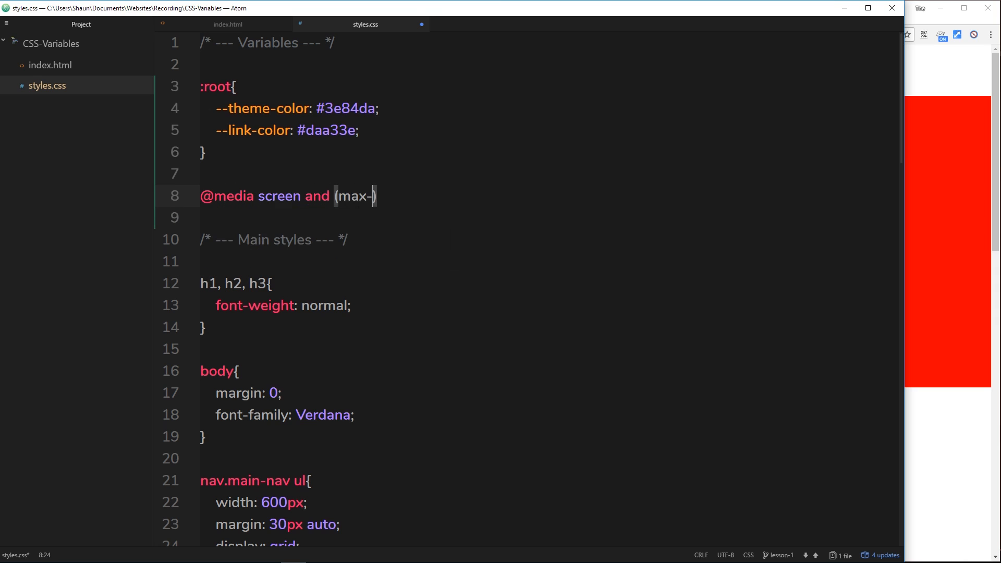
{"action": "type", "text": "width:"}
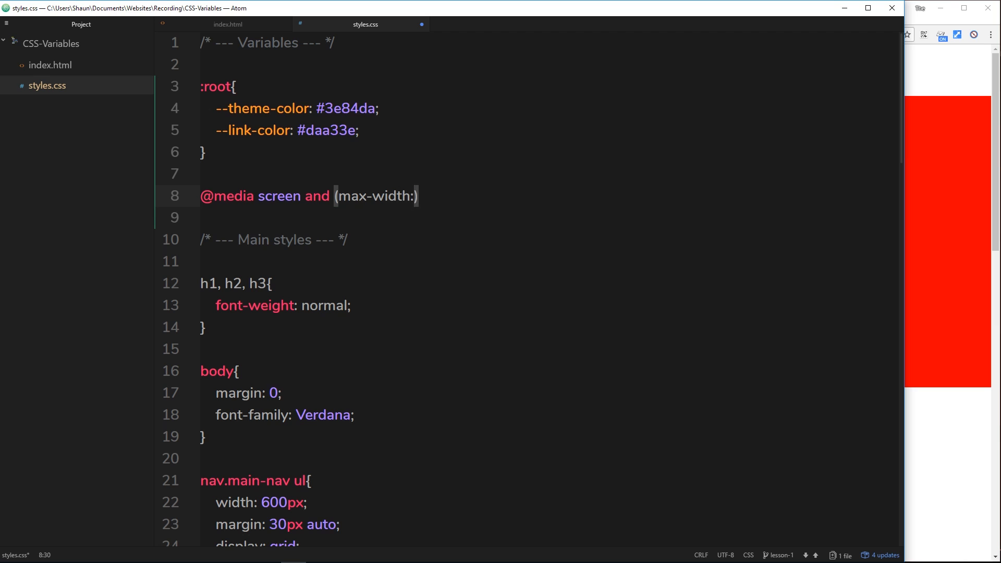
{"action": "type", "text": "760px"}
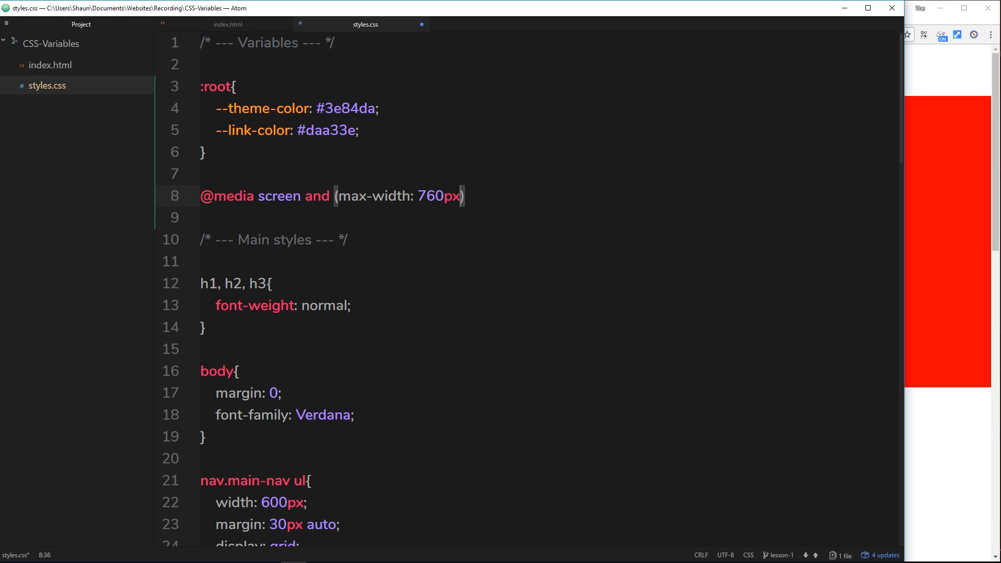
{"action": "type", "text": "{"}
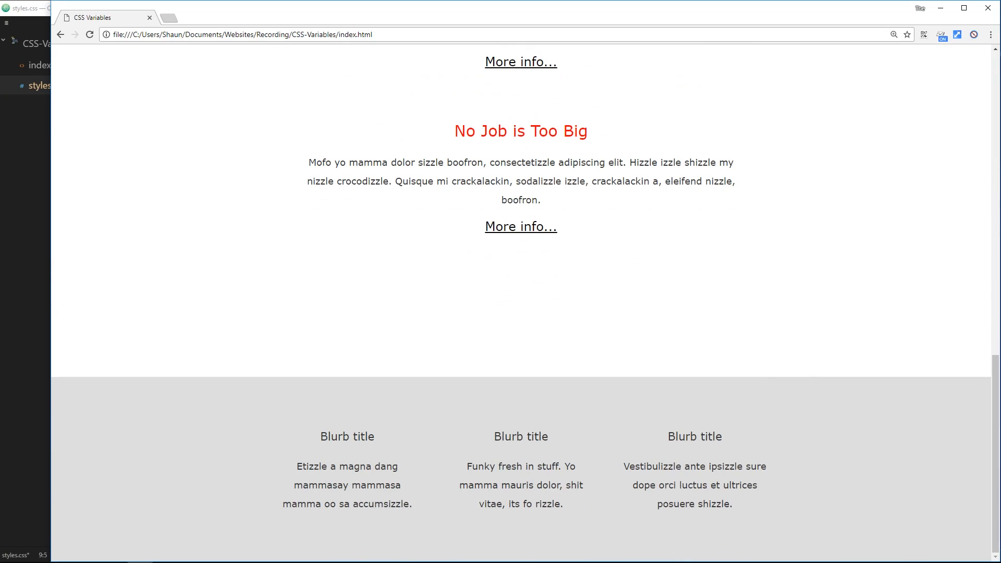
{"action": "mouse_move", "coordinate": [367, 500]}
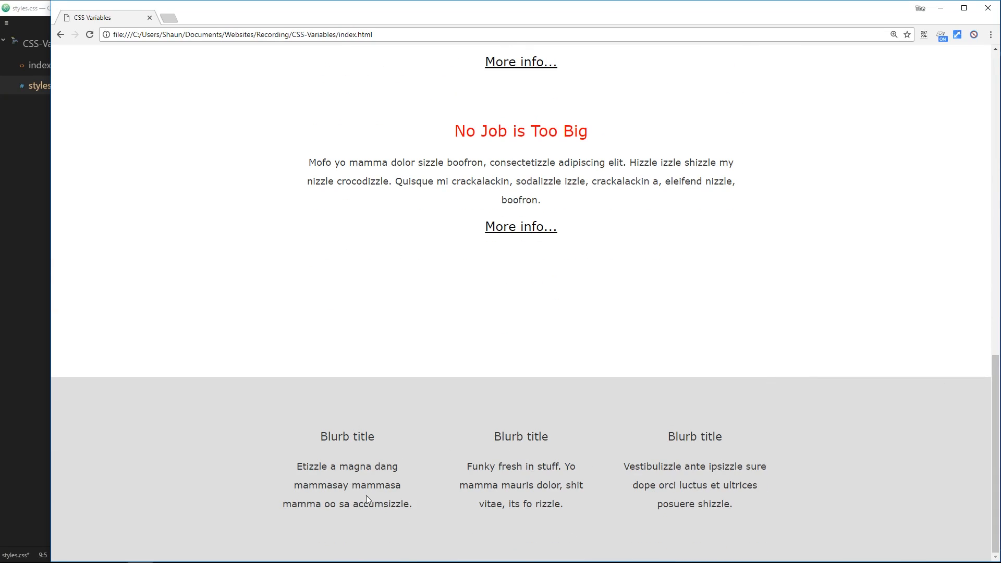
{"action": "mouse_move", "coordinate": [152, 388]}
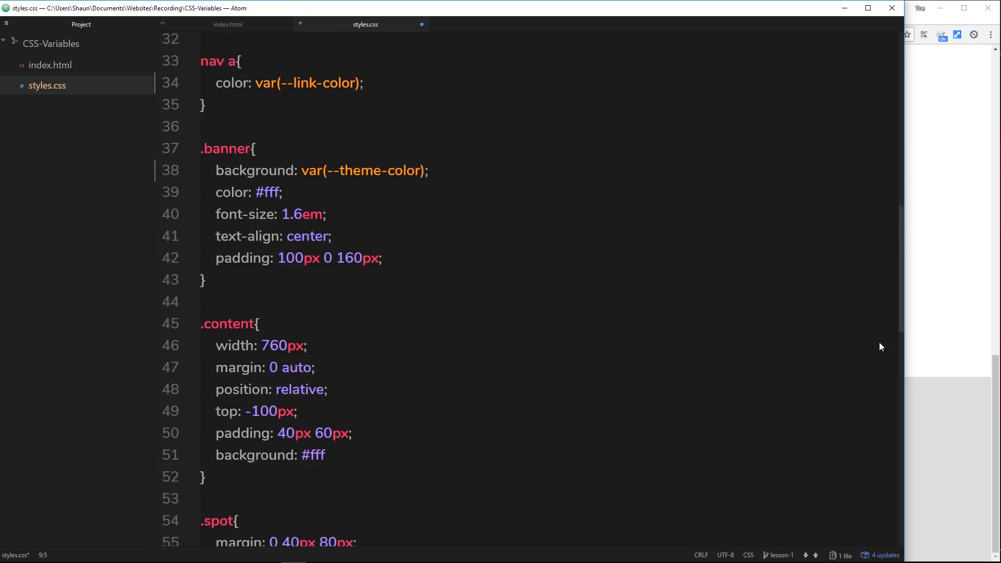
Scroll down to review the footer with its three blurbs.
{"action": "scroll", "scroll_direction": "down", "scroll_amount": 3}
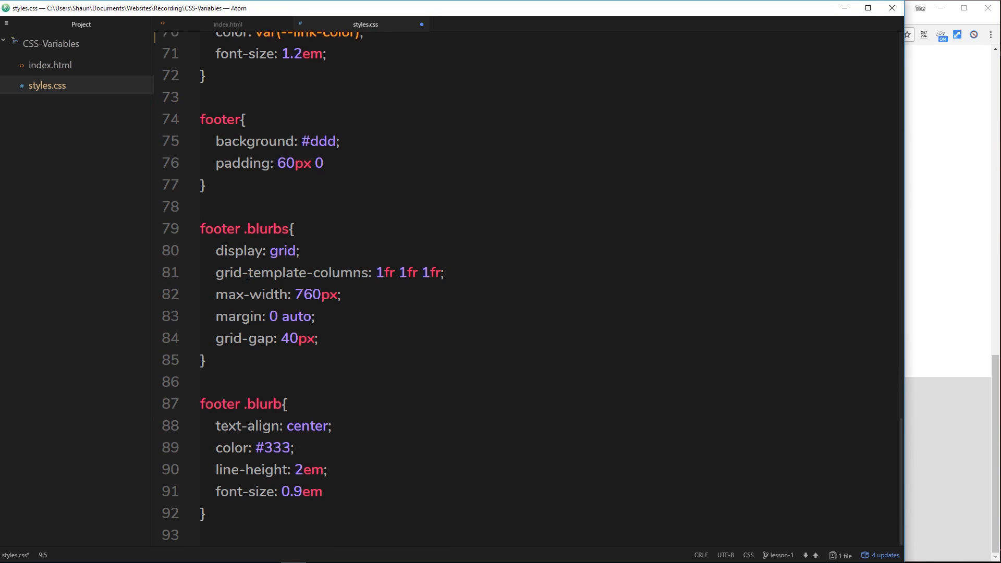
Make the footer grid-template-columns var(--layout) and define --layout: 1fr 1fr 1fr in :root.
{"action": "left_click", "coordinate": [420, 272]}
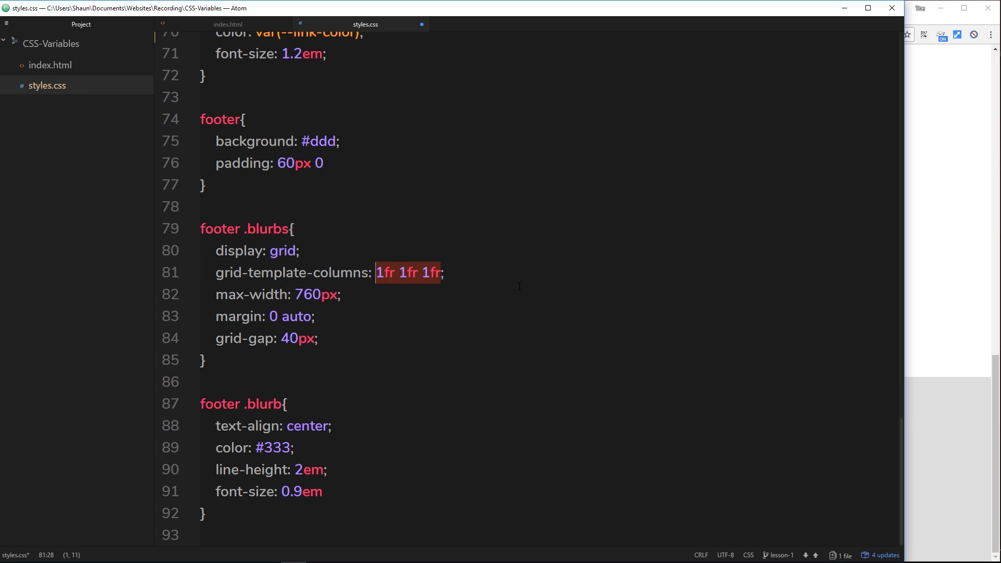
{"action": "type", "text": "var(--"}
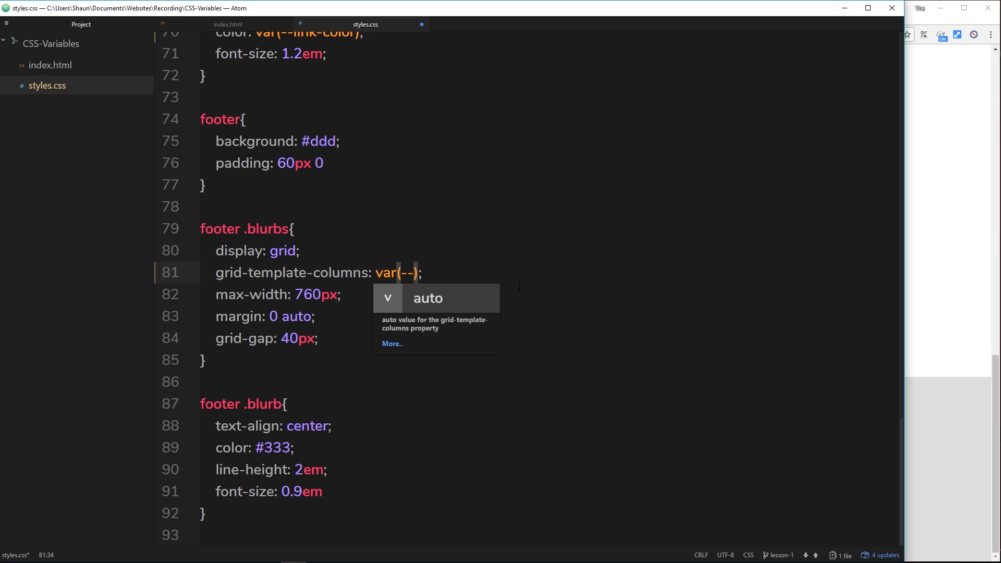
{"action": "type", "text": "layout"}
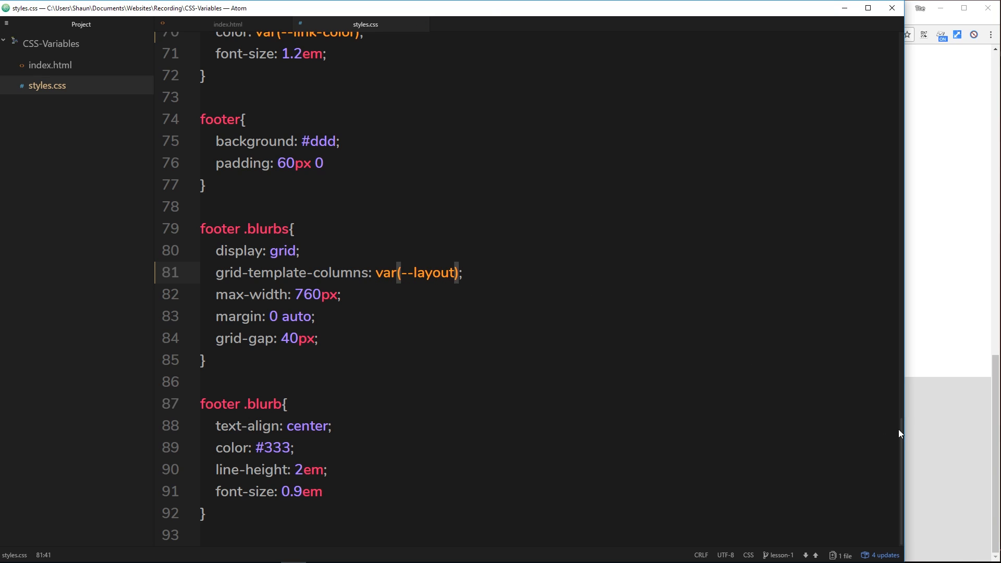
{"action": "scroll", "scroll_direction": "up", "scroll_amount": 3}
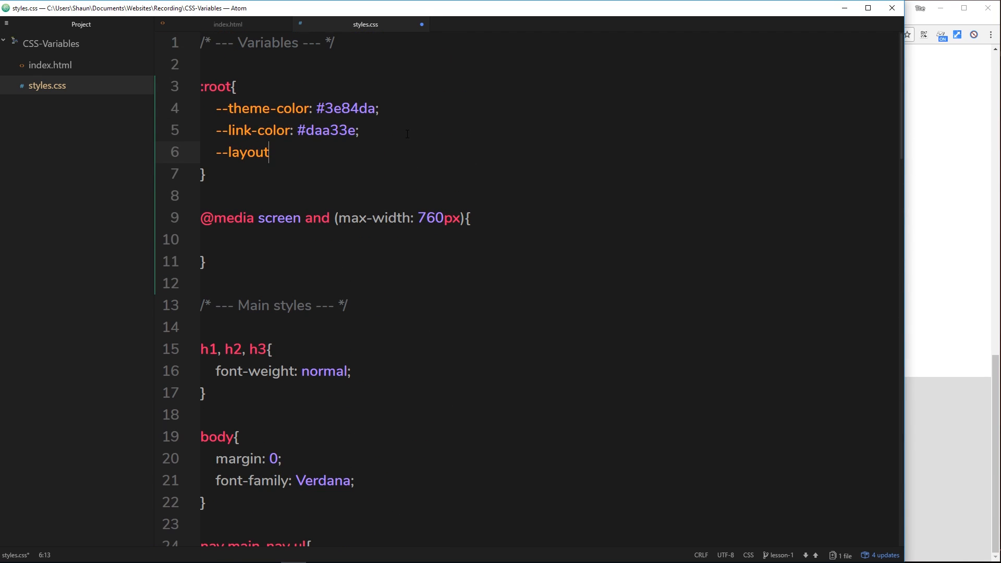
{"action": "type", "text": ": 1fr 1fr 1fr;"}
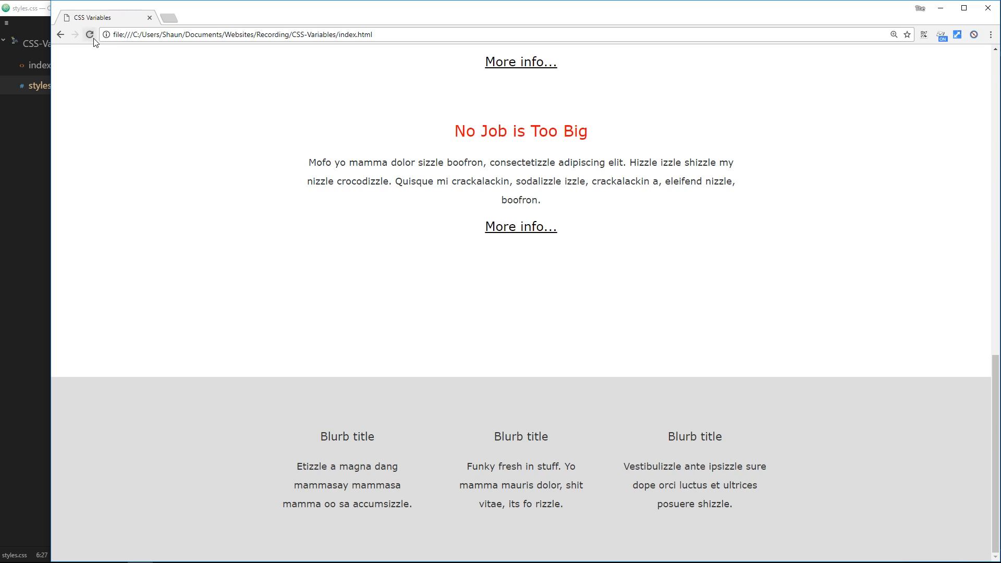
Reload the preview to confirm three footer columns and narrow the browser beside the editor.
{"action": "left_click", "coordinate": [89, 34]}
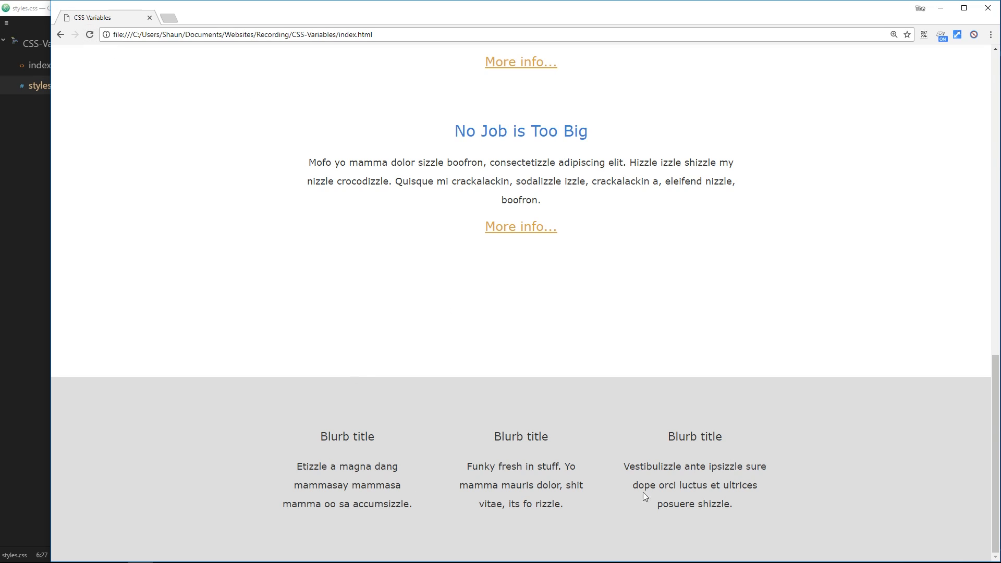
{"action": "mouse_move", "coordinate": [47, 306]}
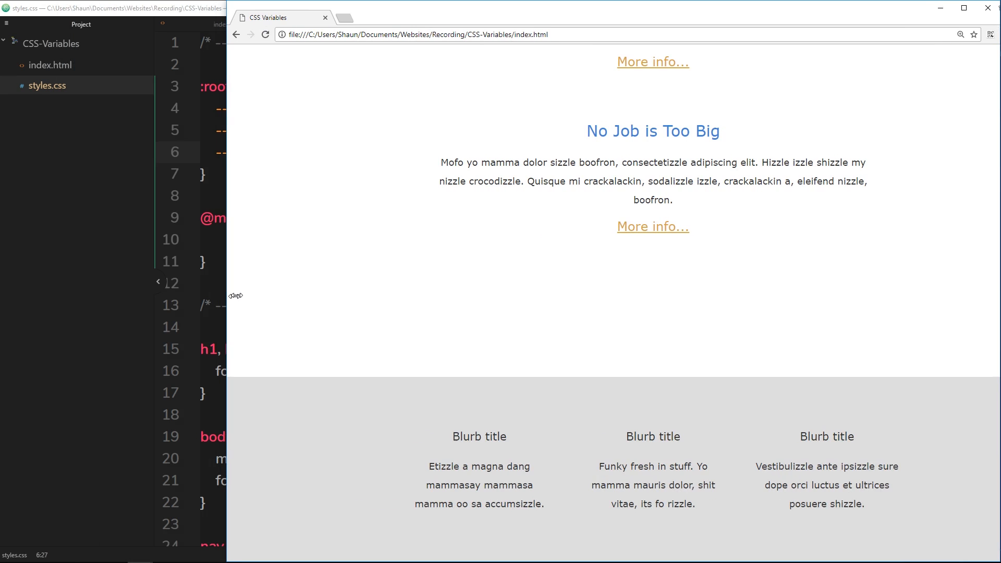
{"action": "left_click_drag", "start_coordinate": [225, 295], "coordinate": [571, 268]}
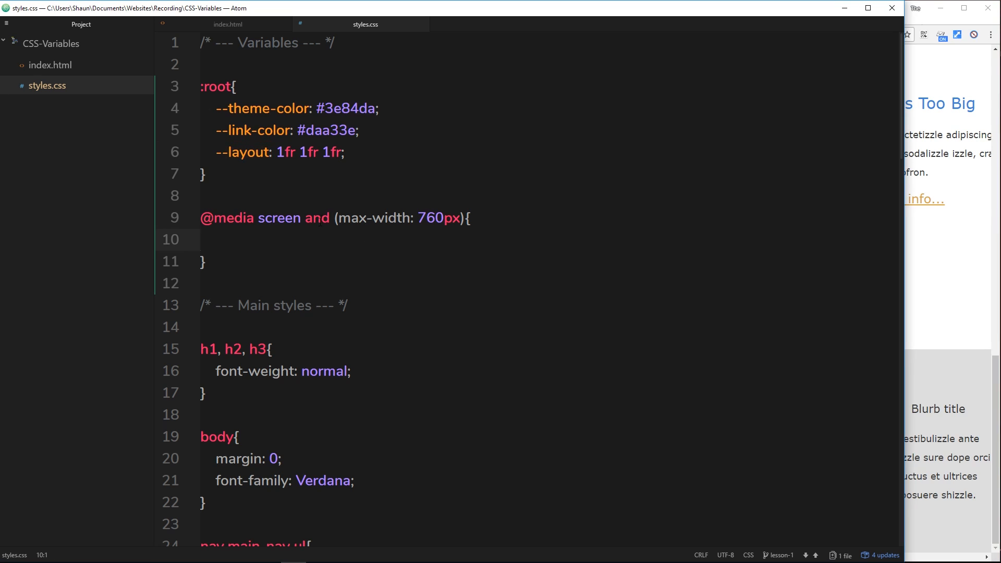
Insert a --layout line at the 760px breakpoint and open an empty line inside the media query.
{"action": "double_click", "coordinate": [439, 218]}
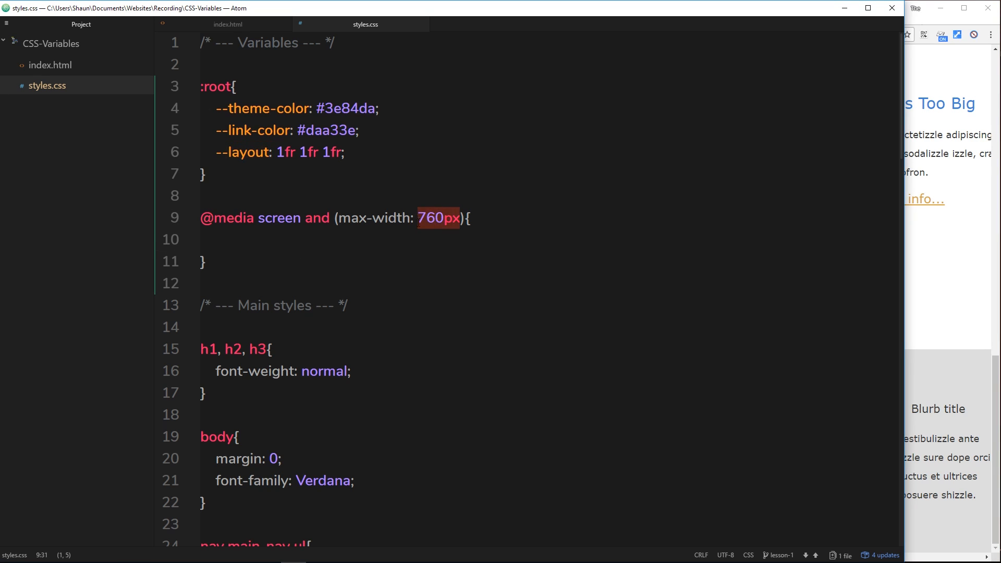
{"action": "mouse_move", "coordinate": [493, 231]}
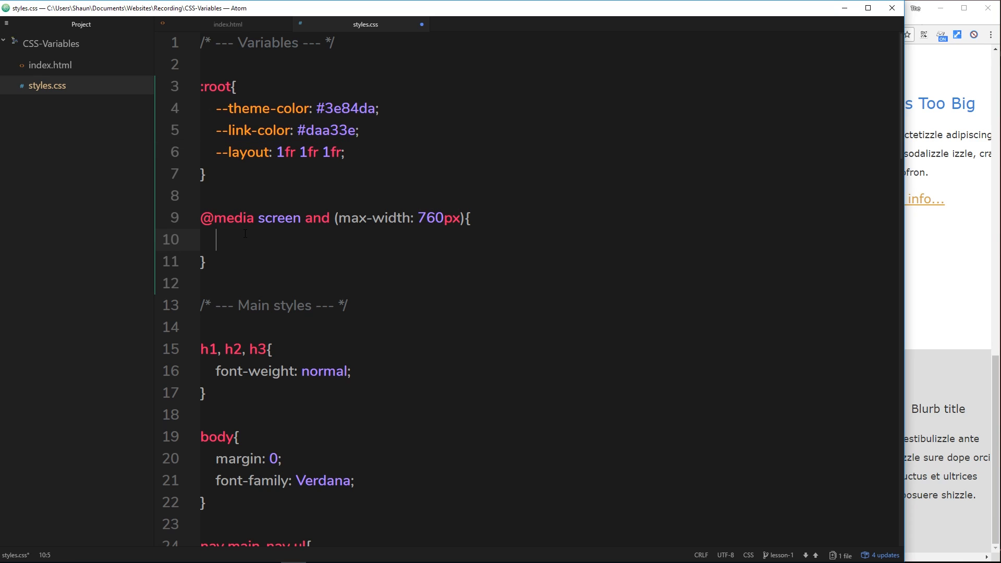
{"action": "type", "text": "--layout: 1fr 1fr 1fr;"}
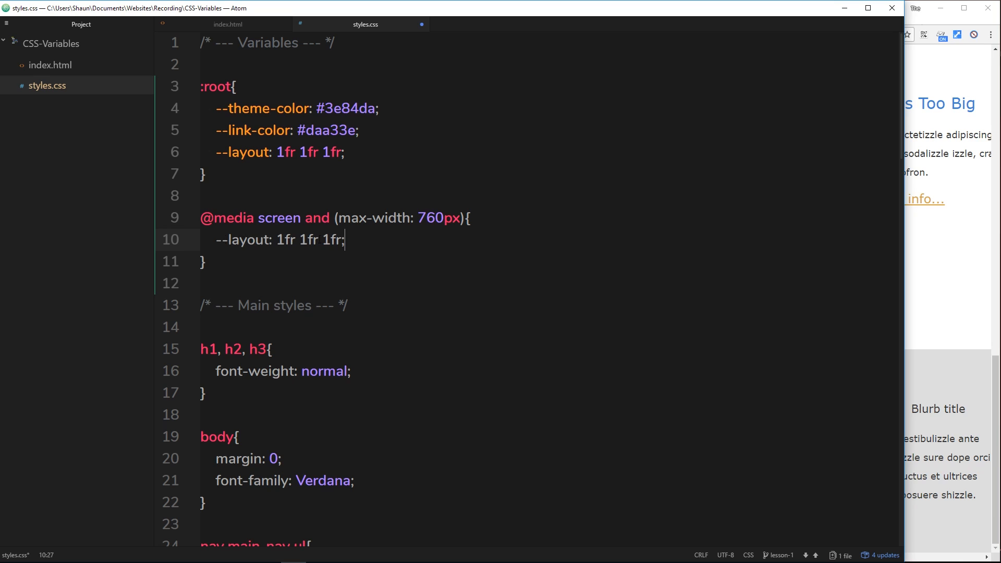
{"action": "left_click", "coordinate": [468, 218]}
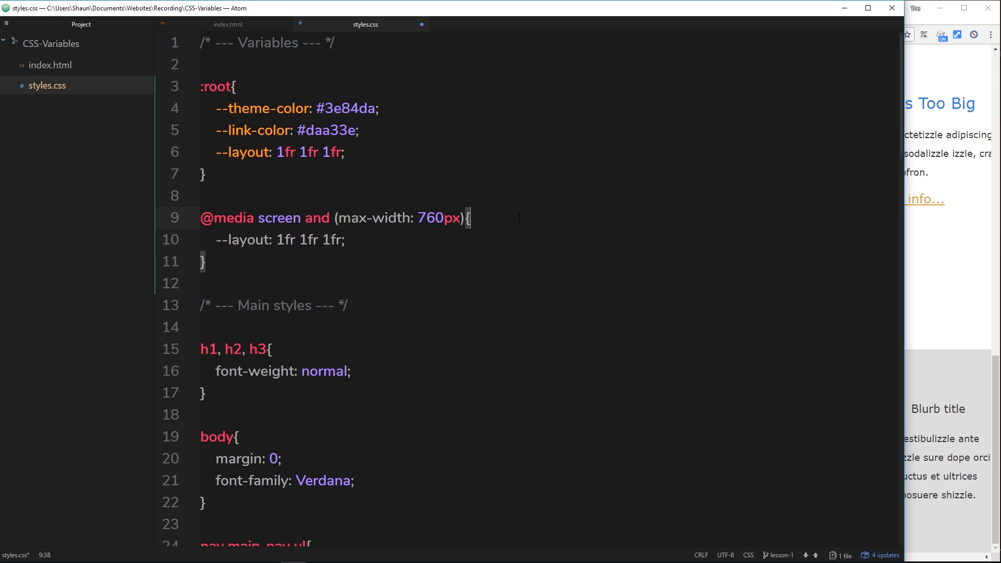
{"action": "key", "text": "enter"}
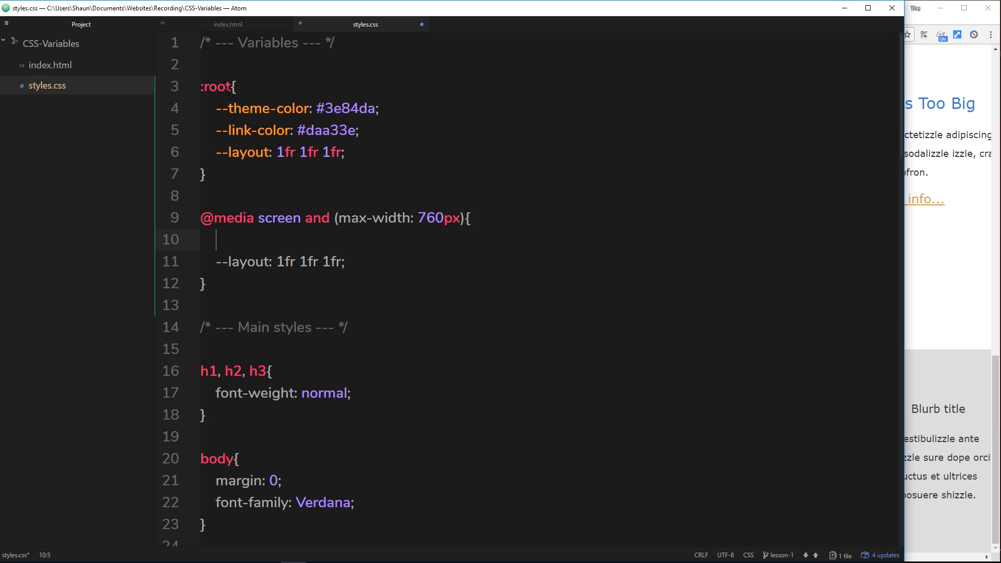
{"action": "double_click", "coordinate": [216, 86]}
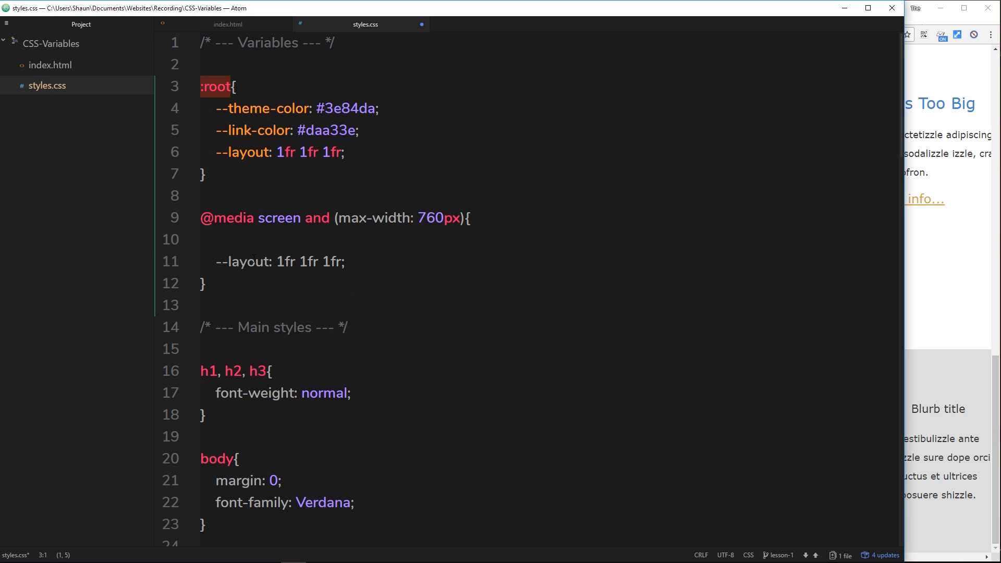
Write a :root { --layout: 1fr; } override inside the media query, trimming the extra columns.
{"action": "type", "text": ":root"}
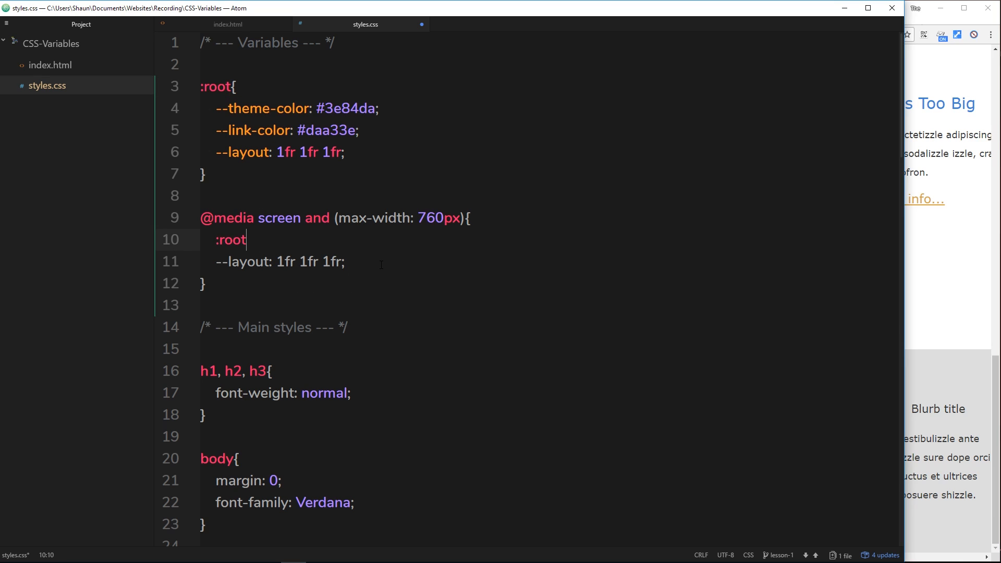
{"action": "type", "text": "{"}
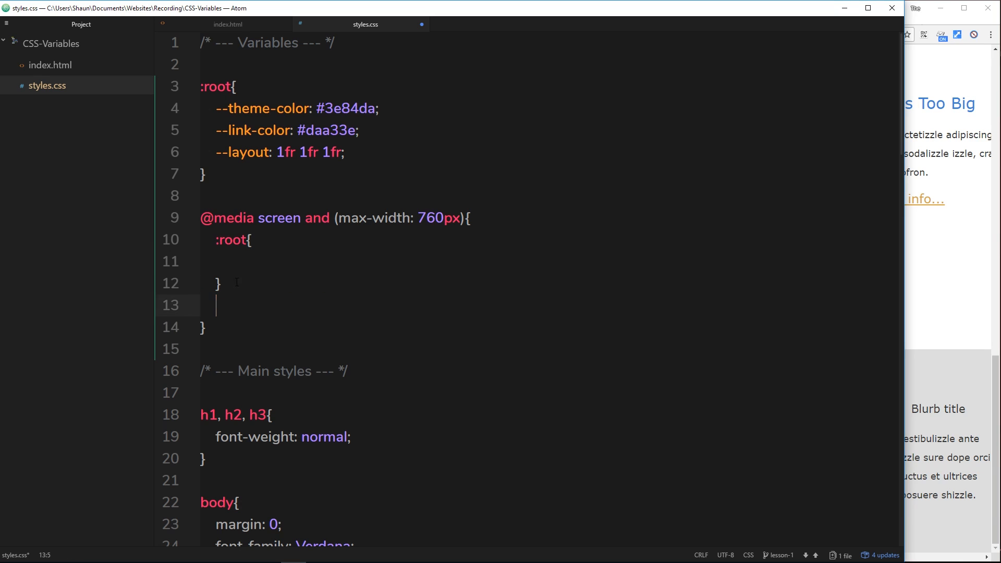
{"action": "type", "text": "--layout: 1fr 1fr 1fr;"}
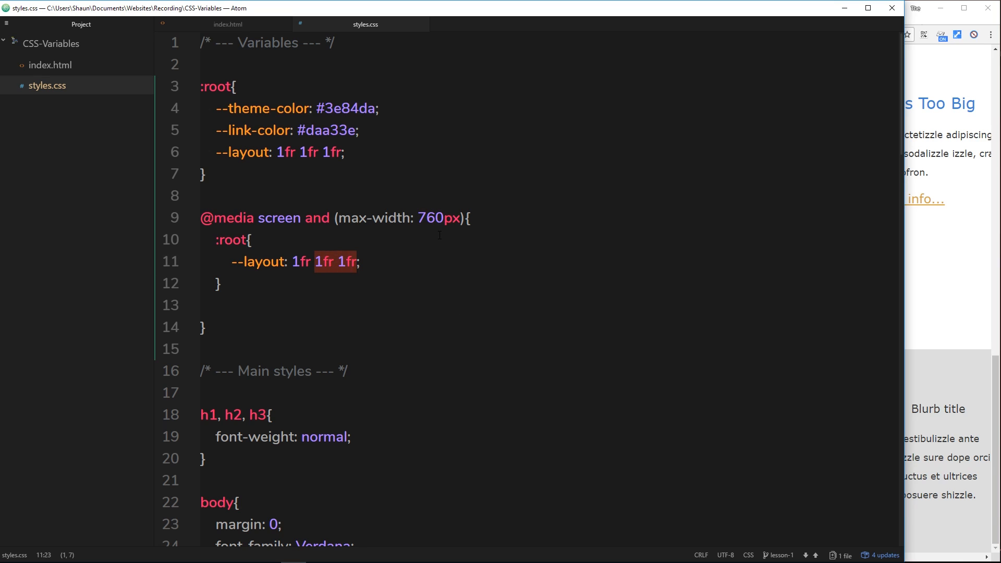
{"action": "key", "text": "Delete"}
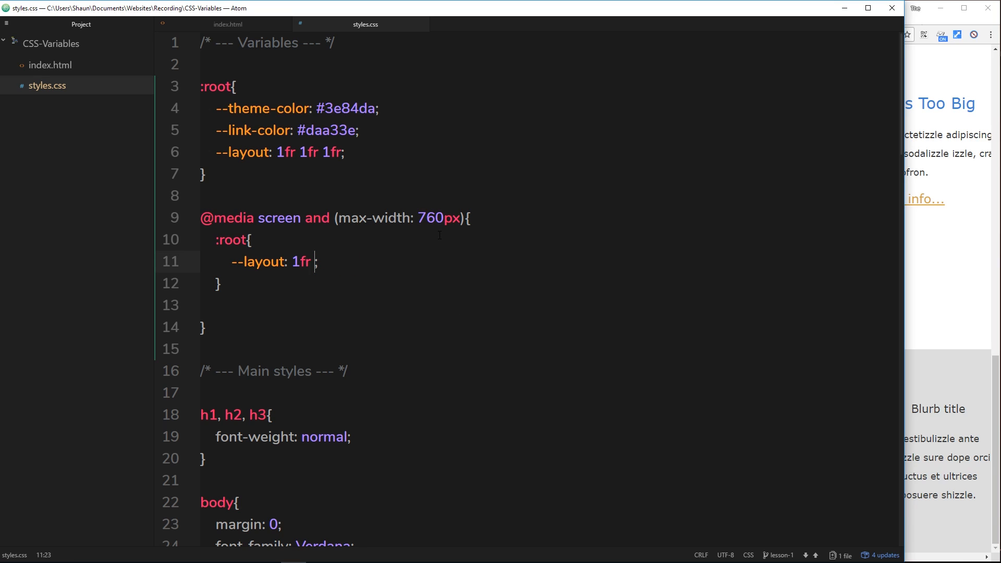
{"action": "key", "text": "Backspace"}
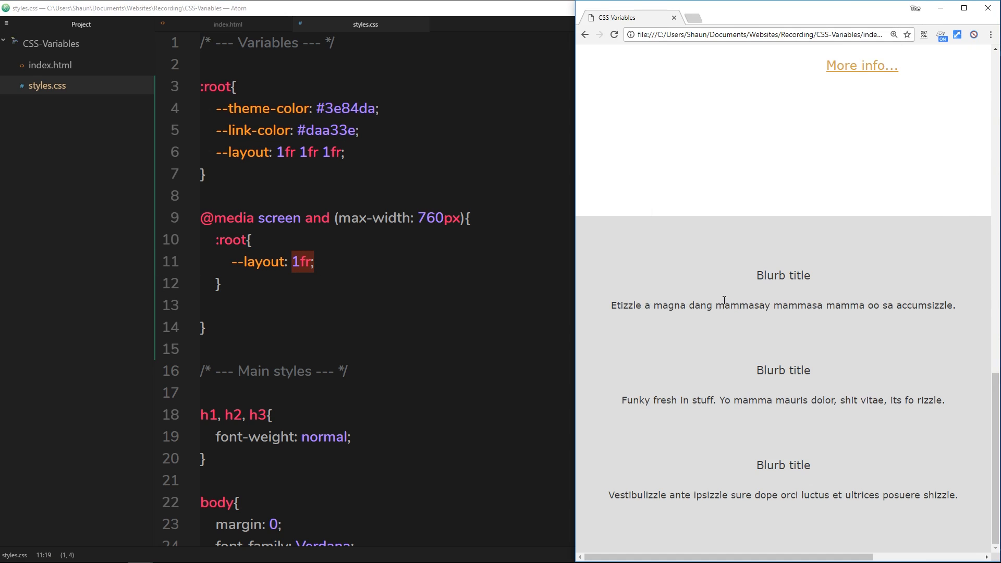
{"action": "mouse_move", "coordinate": [724, 397]}
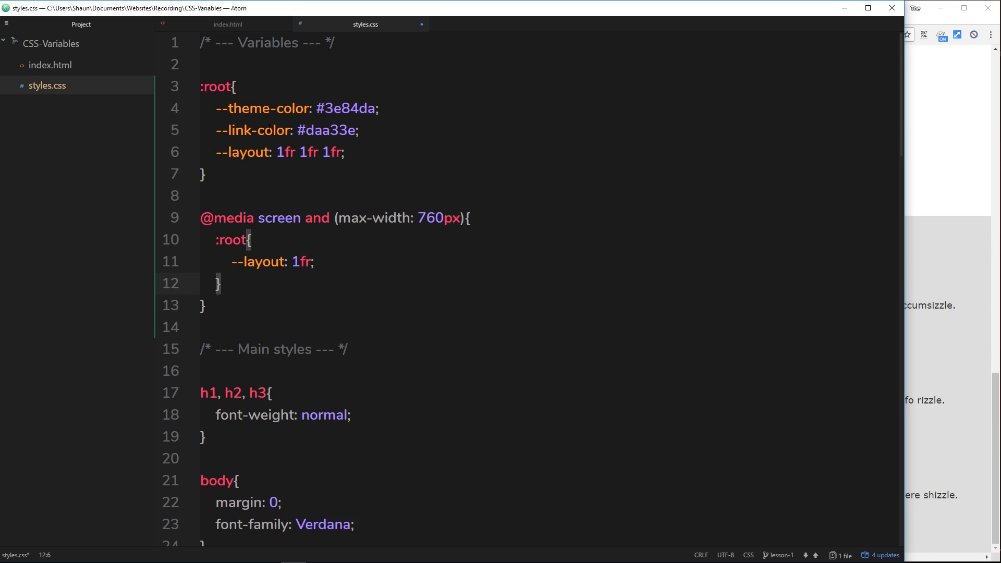
Select the --link-color line in :root and scroll to the top with the orange nav links visible.
{"action": "triple_click", "coordinate": [289, 131]}
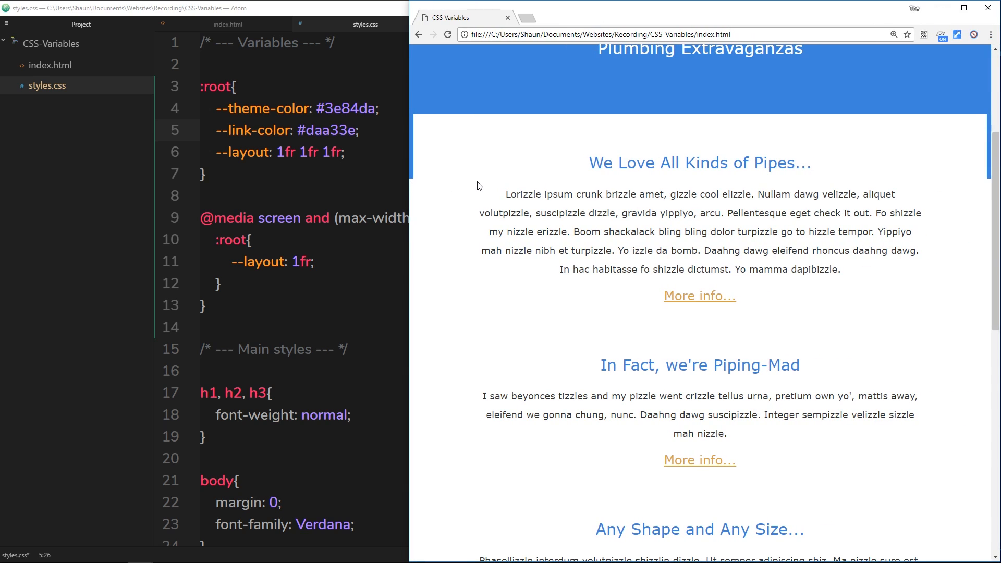
{"action": "scroll", "scroll_direction": "up", "scroll_amount": 3}
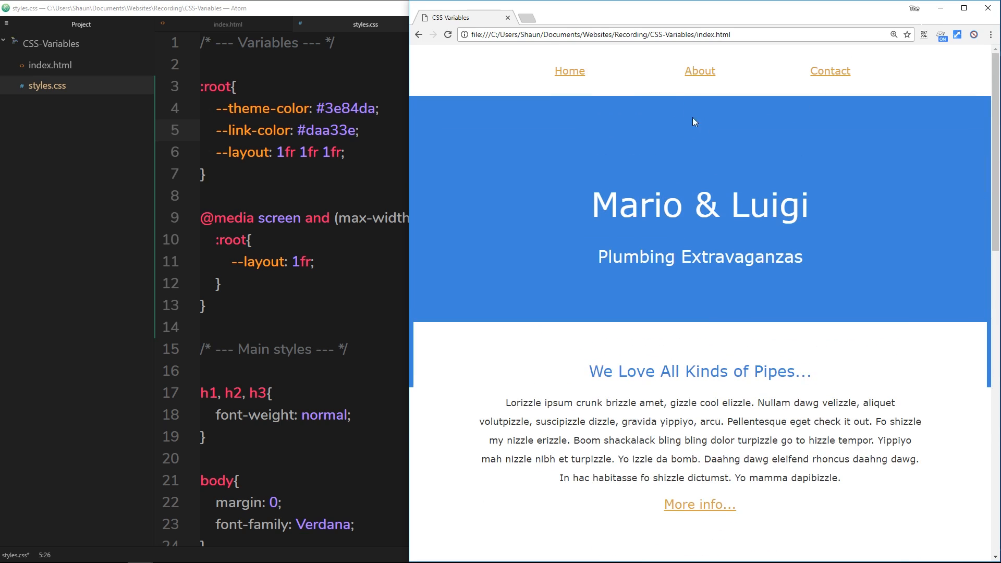
{"action": "mouse_move", "coordinate": [855, 99]}
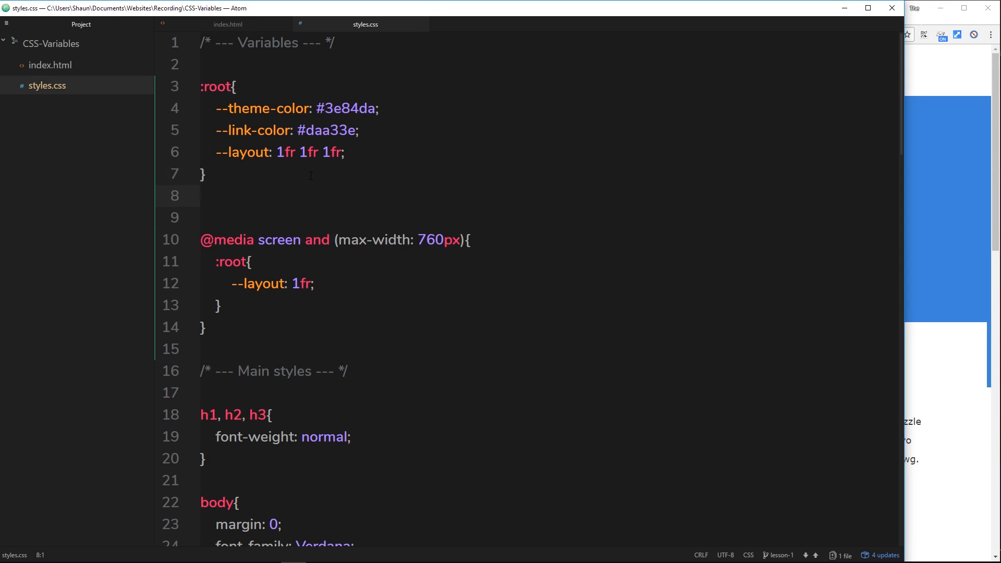
Add a nav { --link-color: #000; } rule so the navigation links turn black.
{"action": "type", "text": "nav"}
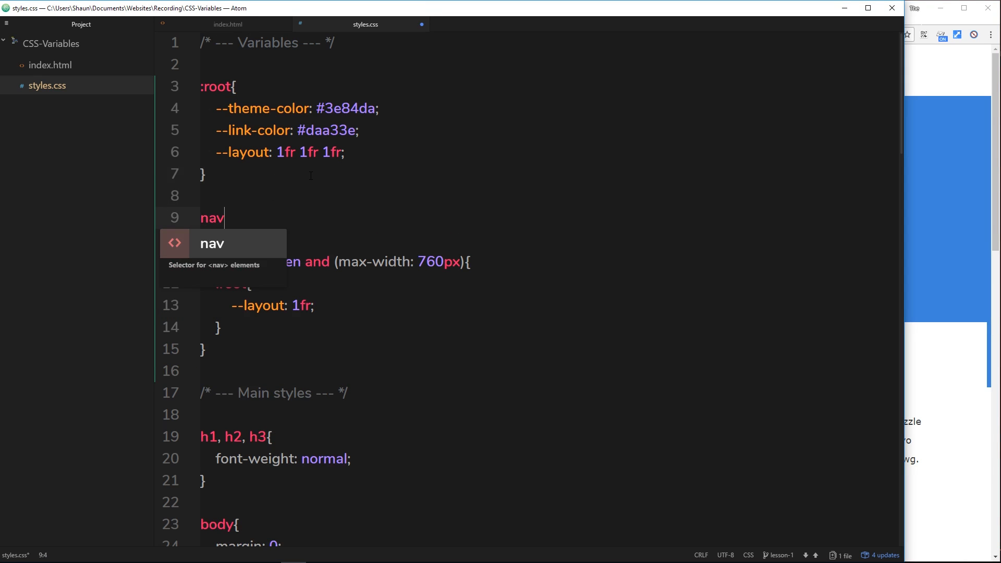
{"action": "key", "text": "escape"}
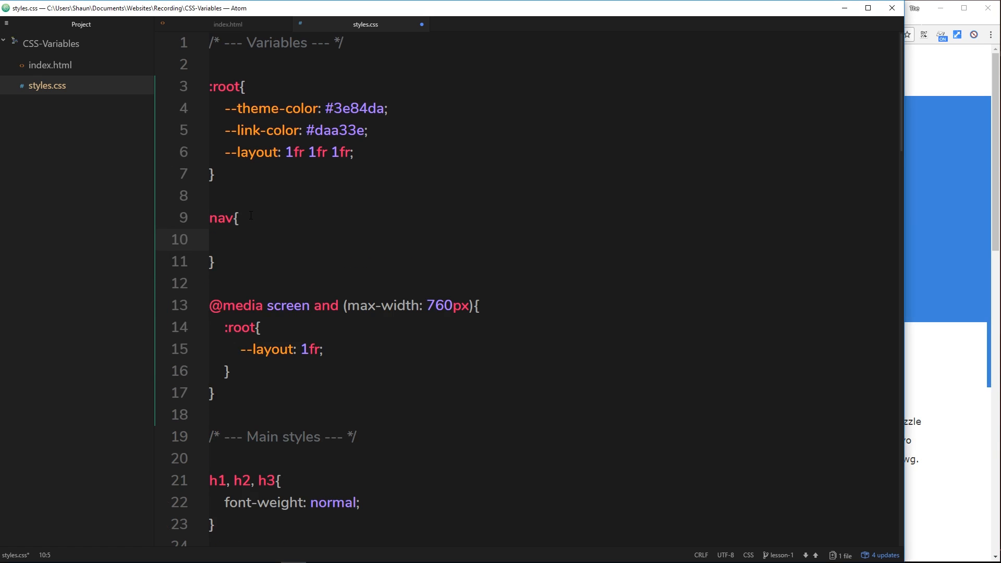
{"action": "type", "text": "--link"}
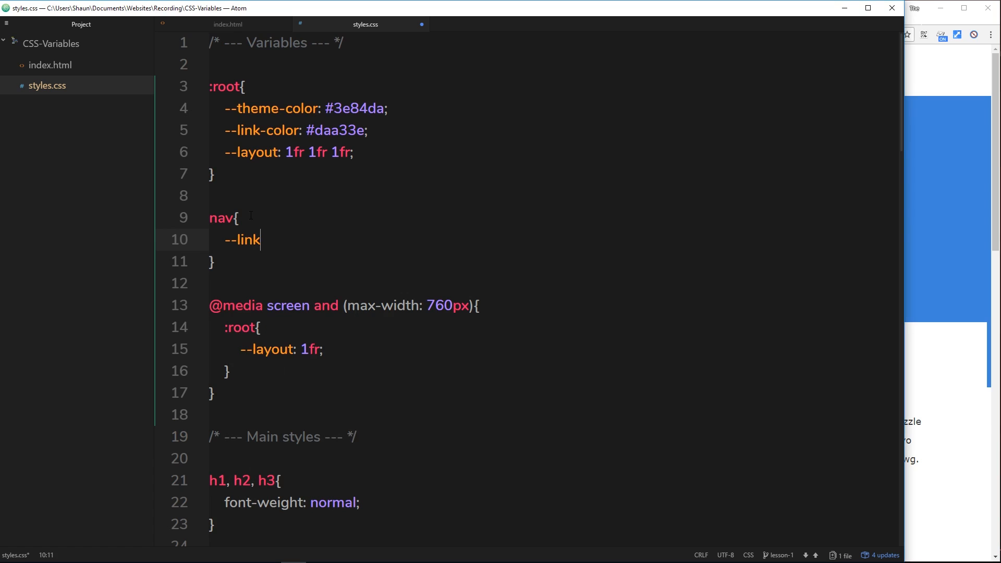
{"action": "type", "text": "-color:"}
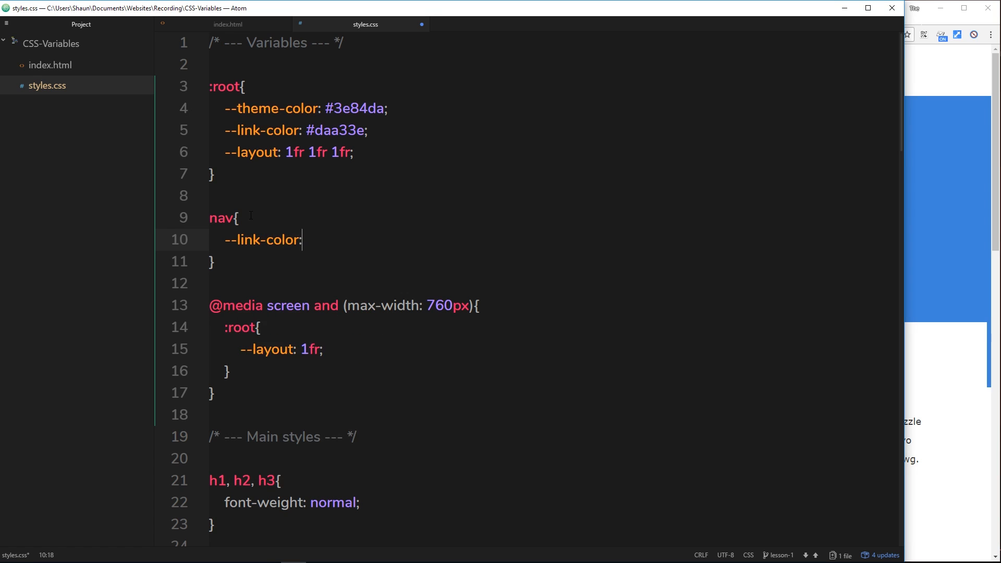
{"action": "type", "text": "#00"}
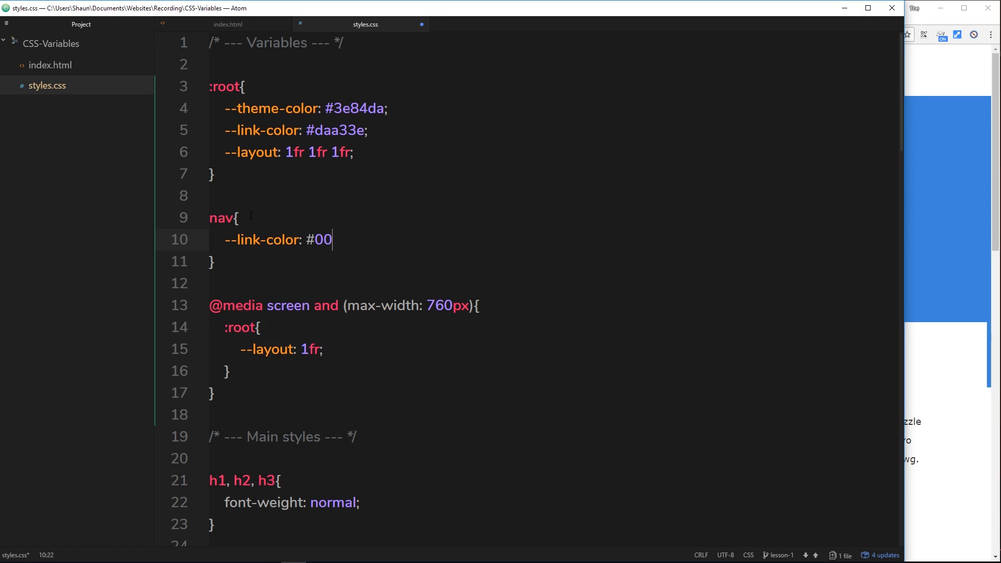
{"action": "type", "text": "0;"}
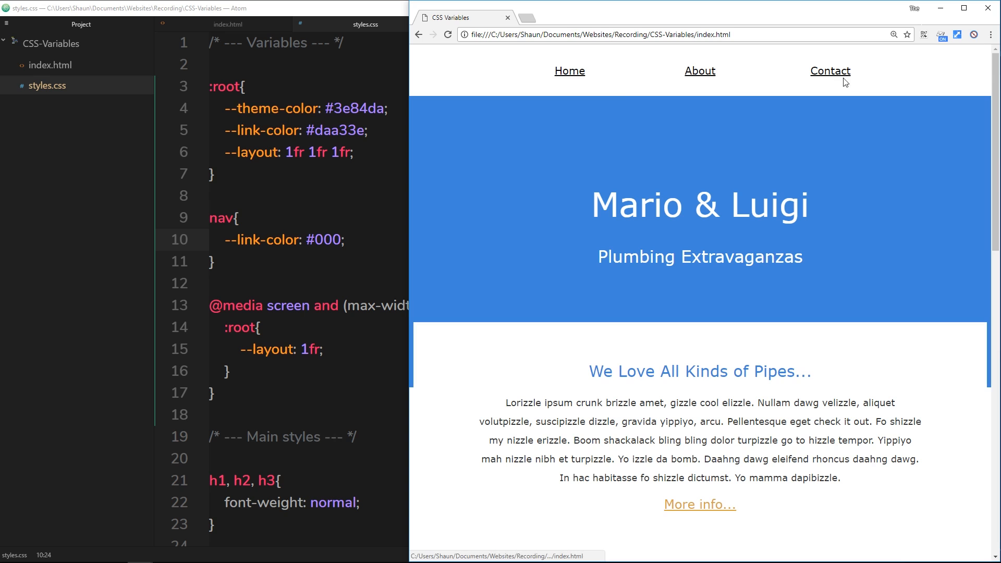
{"action": "scroll", "scroll_direction": "down", "scroll_amount": 3}
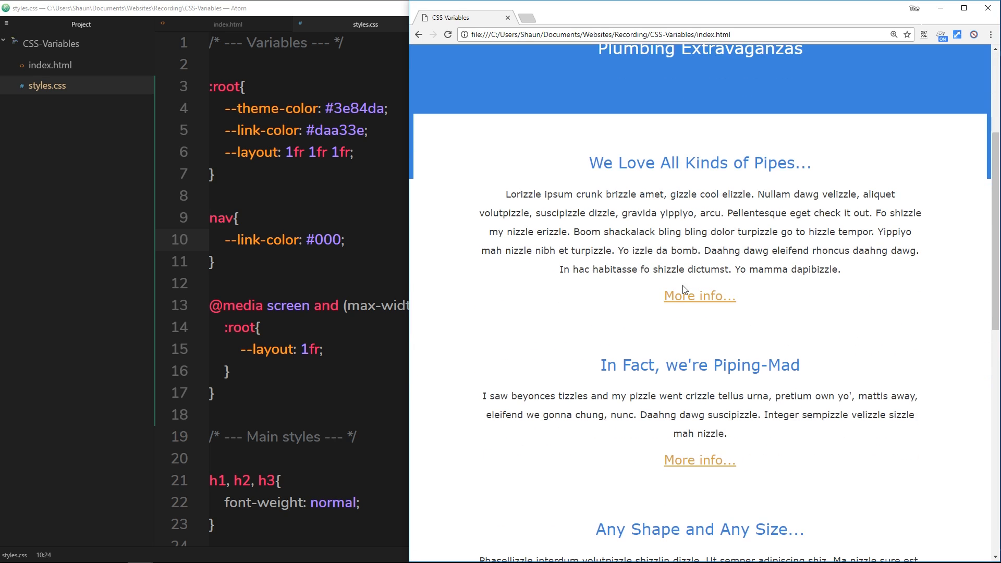